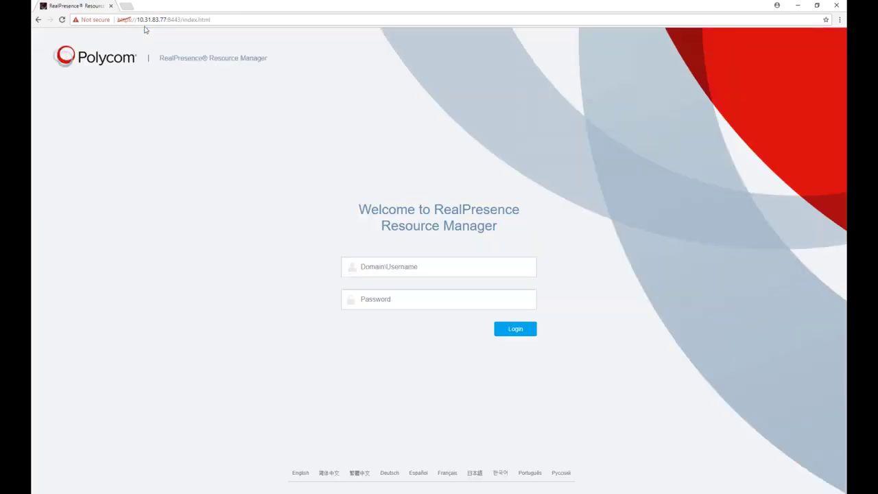
Sign in as admin, reaching the dashboard with the last-login notice on top
{"action": "left_click", "coordinate": [439, 266]}
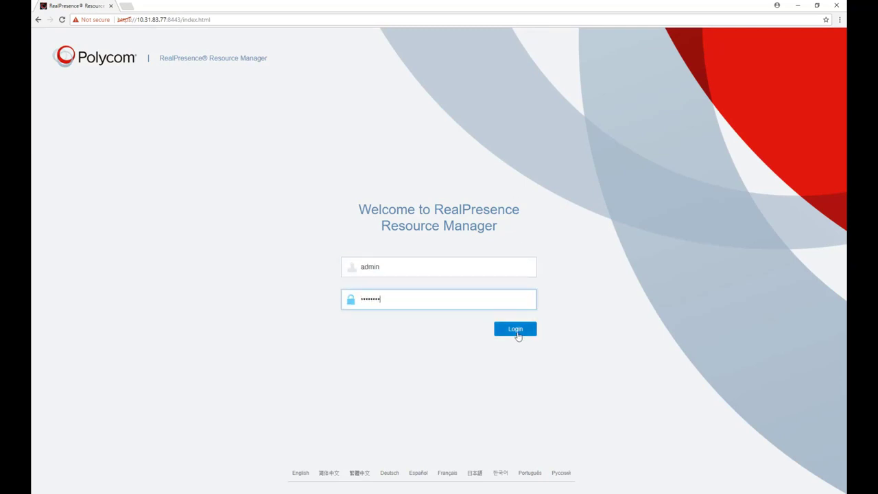
{"action": "left_click", "coordinate": [515, 329]}
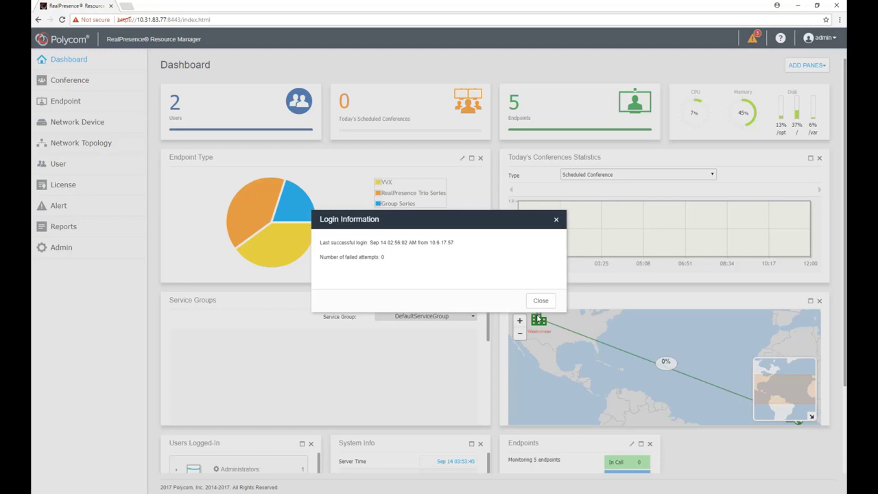
{"action": "mouse_move", "coordinate": [540, 301]}
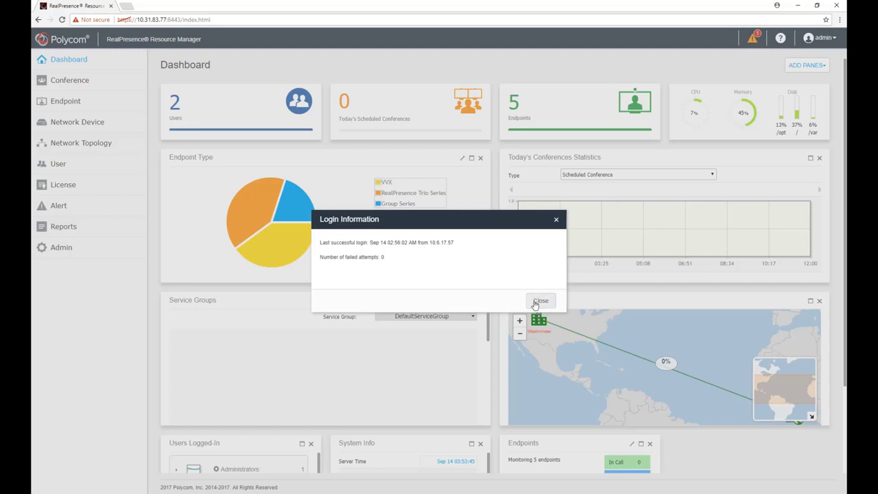
Dismiss the last-login information notice to reveal the full dashboard
{"action": "left_click", "coordinate": [541, 300]}
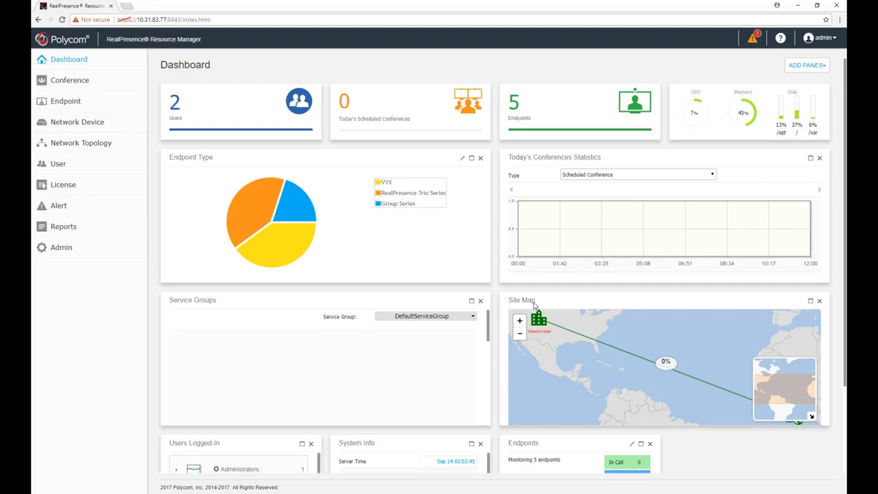
{"action": "mouse_move", "coordinate": [816, 116]}
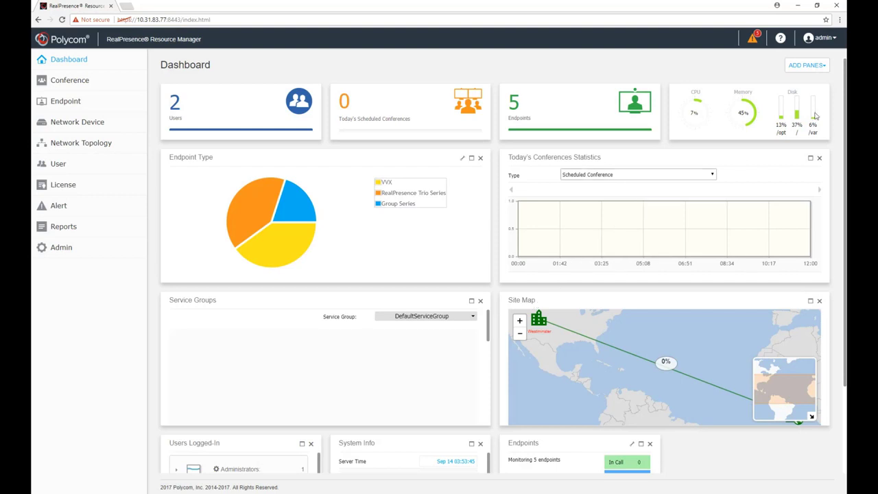
{"action": "mouse_move", "coordinate": [806, 64]}
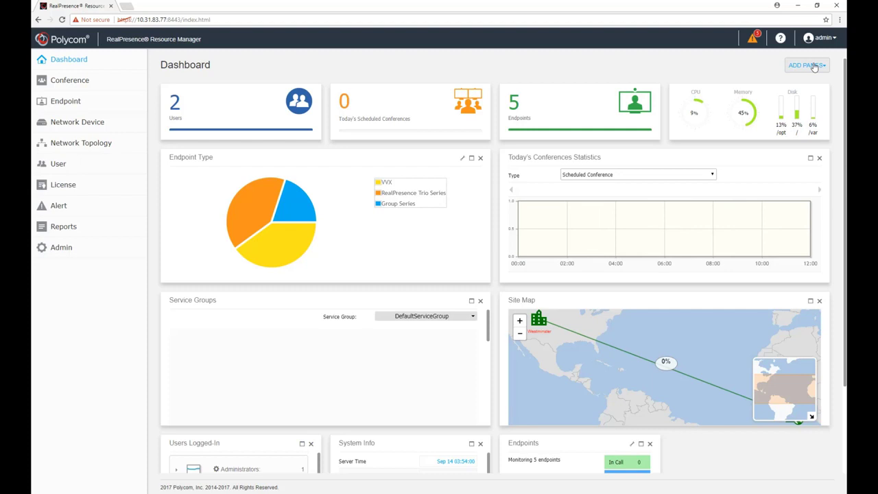
Add a dashboard pane titled 'Endpoints' that monitors All Endpoints
{"action": "left_click", "coordinate": [806, 65]}
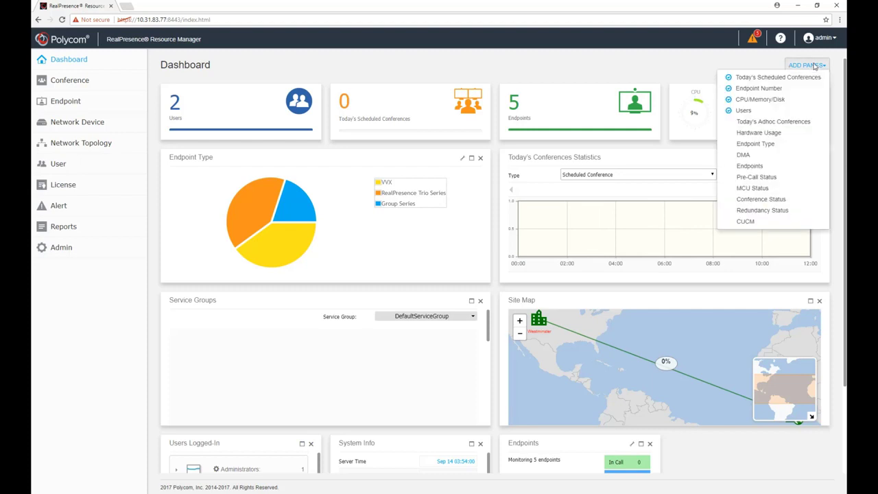
{"action": "mouse_move", "coordinate": [806, 132]}
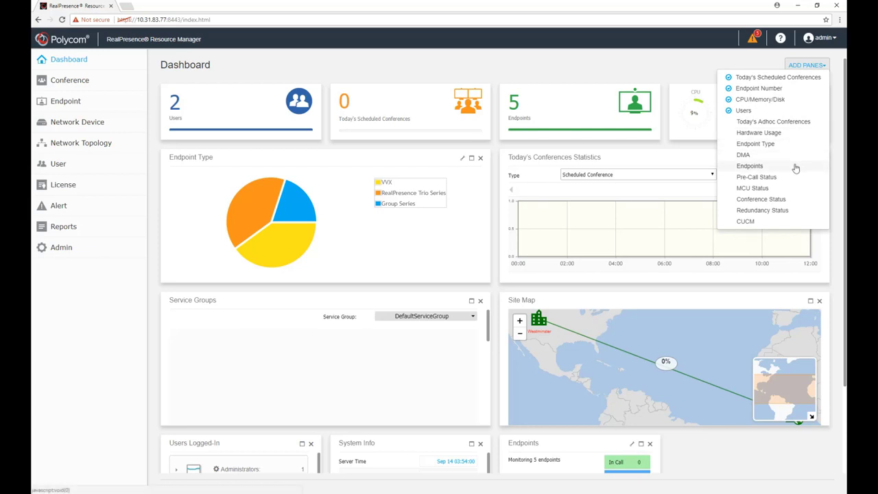
{"action": "left_click", "coordinate": [749, 164]}
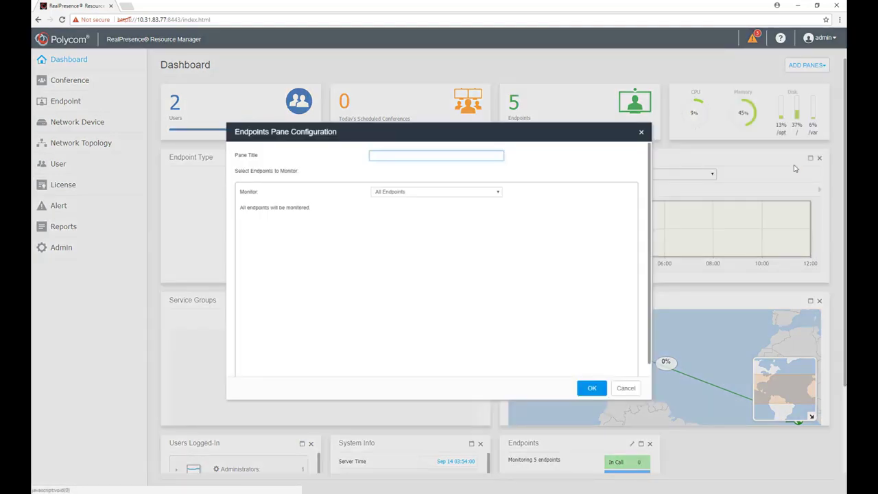
{"action": "left_click", "coordinate": [436, 157]}
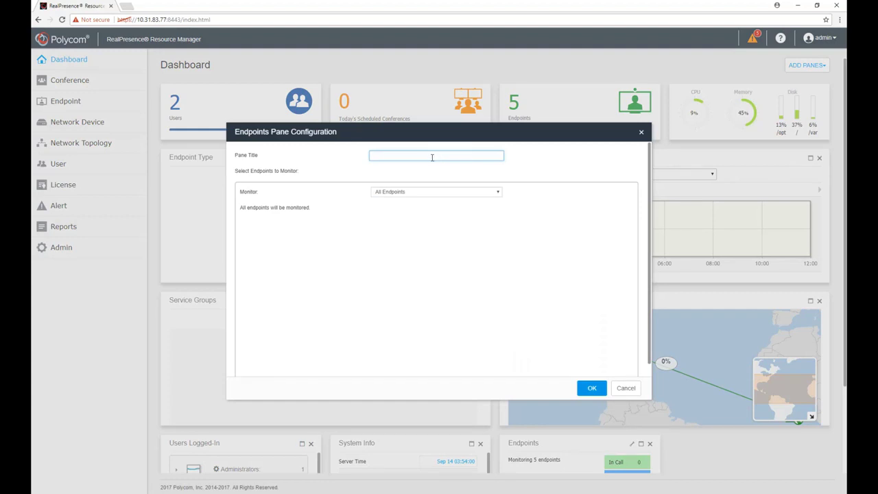
{"action": "type", "text": "Endpoints"}
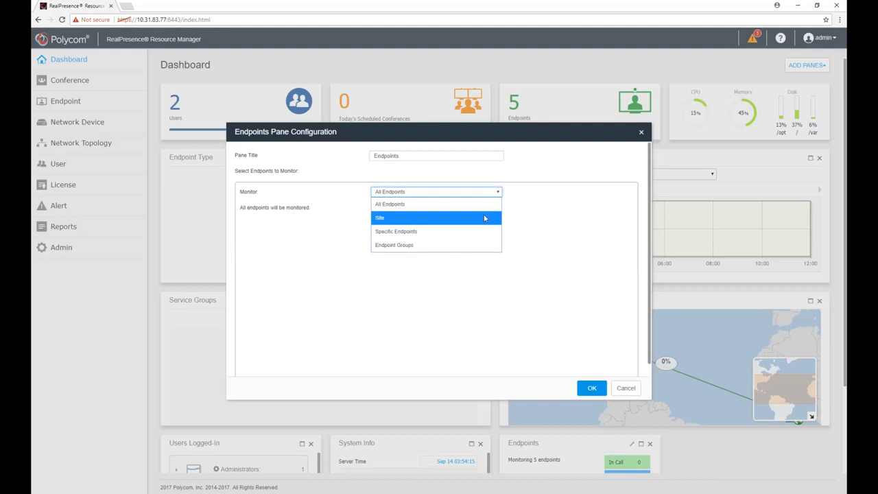
{"action": "mouse_move", "coordinate": [436, 230]}
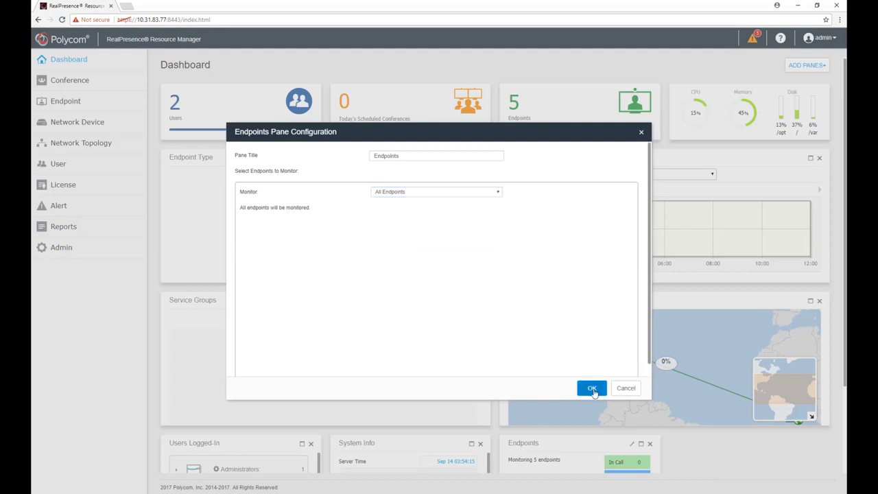
{"action": "left_click", "coordinate": [591, 387]}
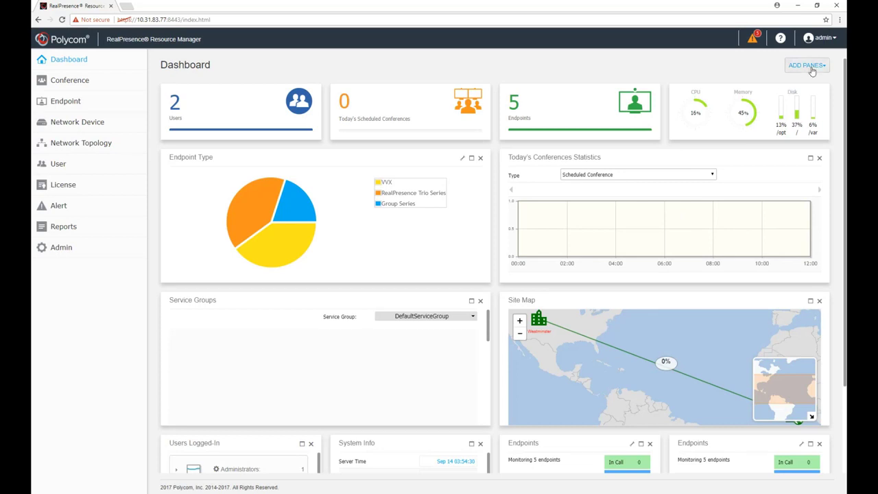
{"action": "left_click", "coordinate": [807, 65]}
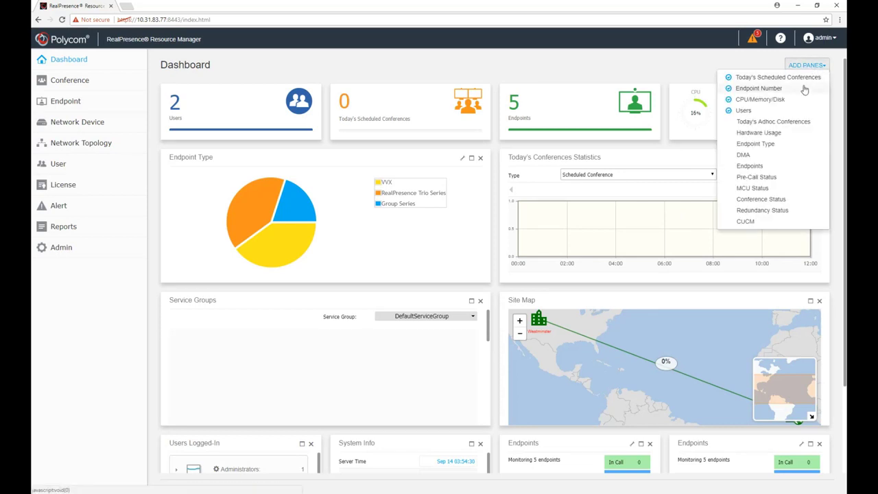
{"action": "mouse_move", "coordinate": [805, 222]}
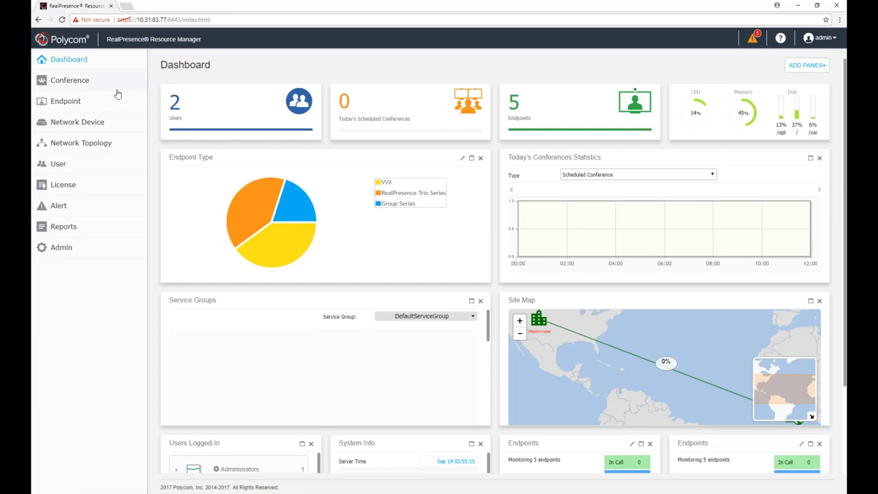
Show the Endpoint Monitor View and sort the five endpoints by name
{"action": "left_click", "coordinate": [66, 101]}
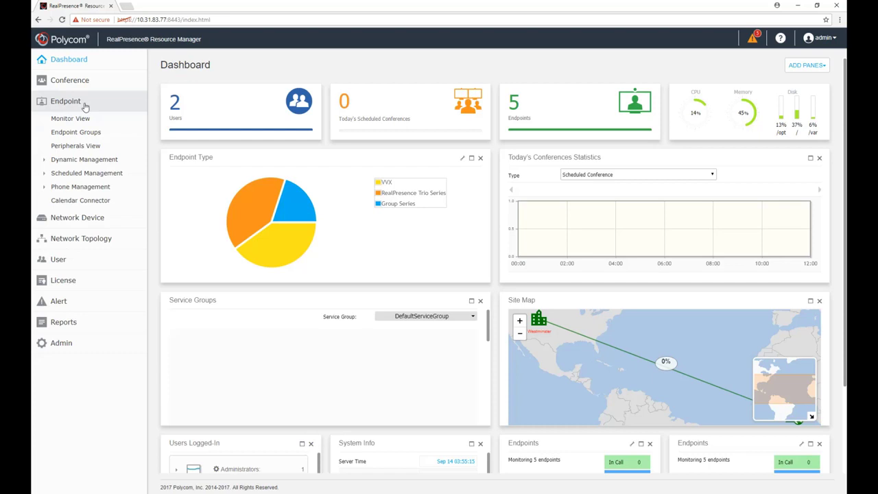
{"action": "mouse_move", "coordinate": [71, 118]}
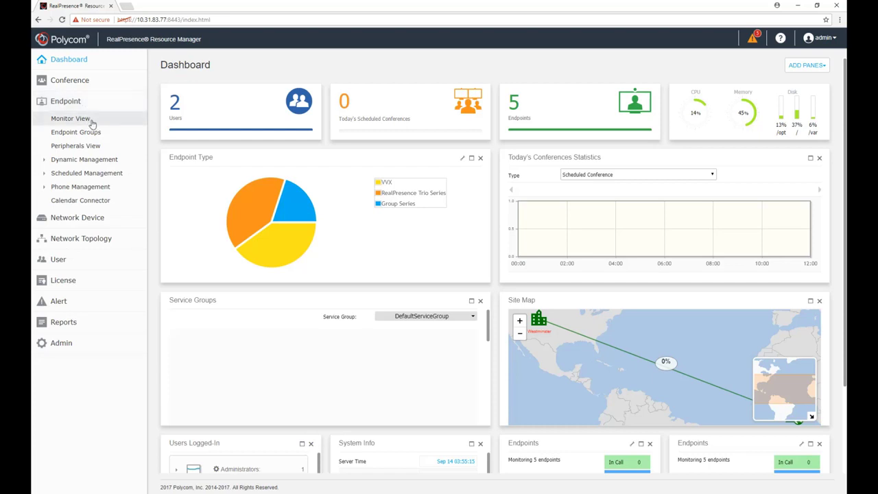
{"action": "left_click", "coordinate": [70, 118]}
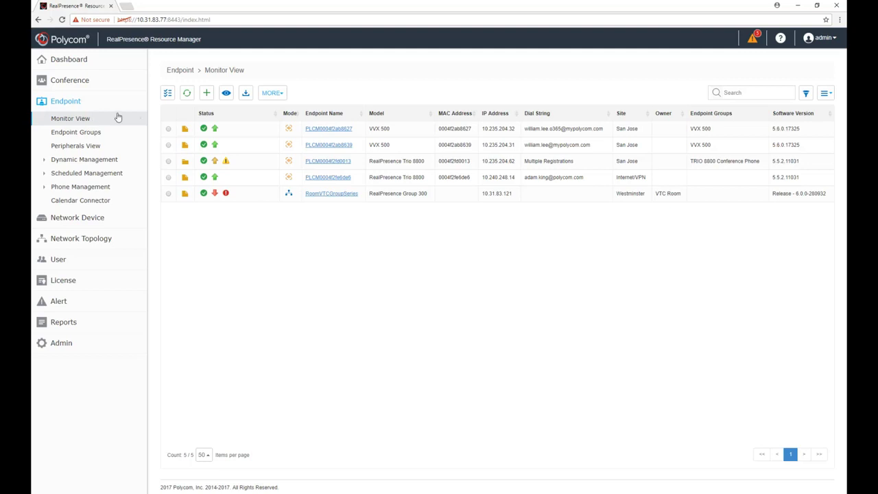
{"action": "mouse_move", "coordinate": [430, 121]}
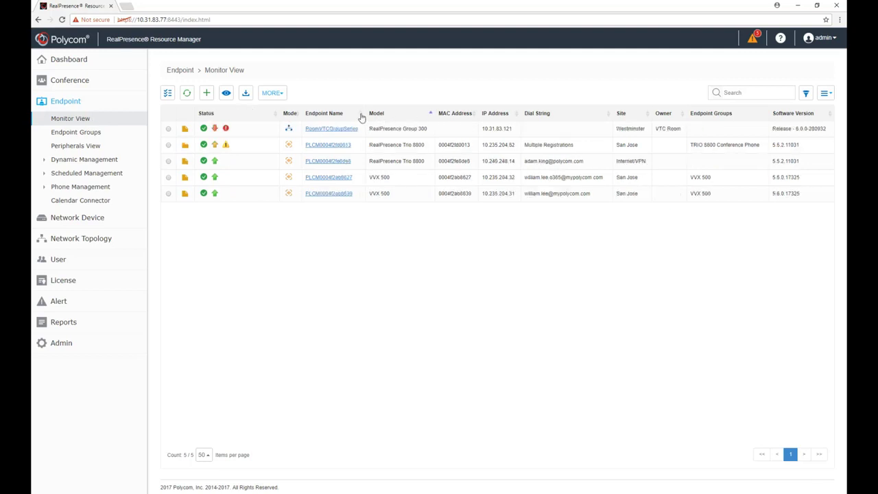
{"action": "left_click", "coordinate": [324, 112]}
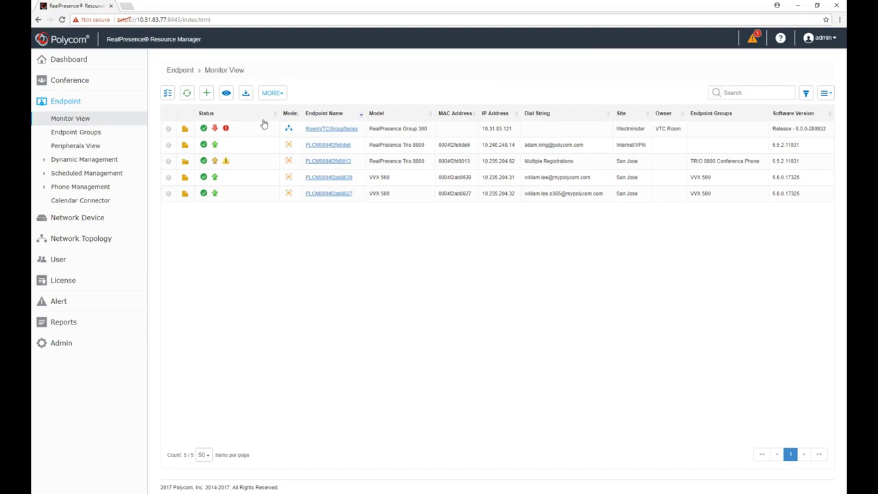
{"action": "left_click", "coordinate": [167, 129]}
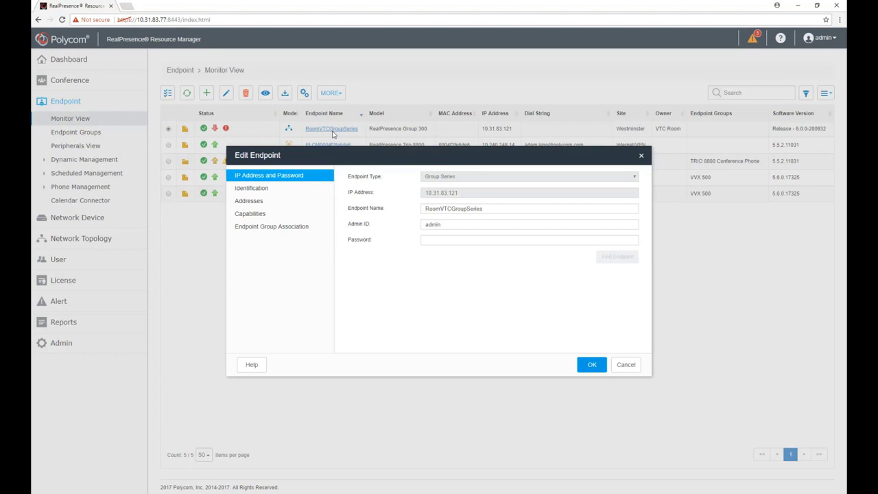
{"action": "mouse_move", "coordinate": [248, 200]}
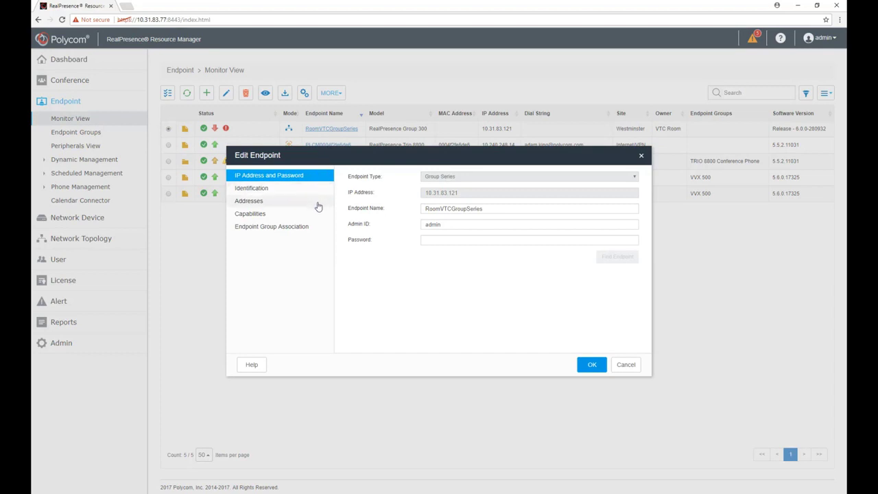
{"action": "mouse_move", "coordinate": [326, 246]}
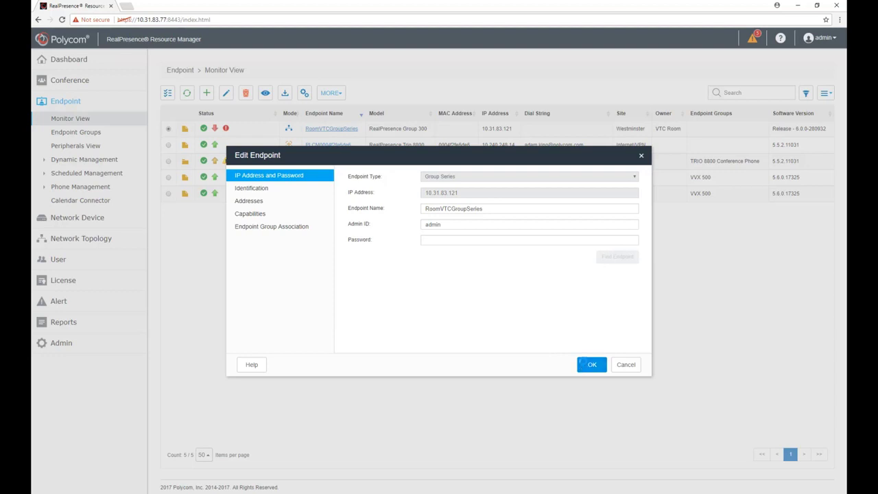
{"action": "left_click", "coordinate": [591, 365]}
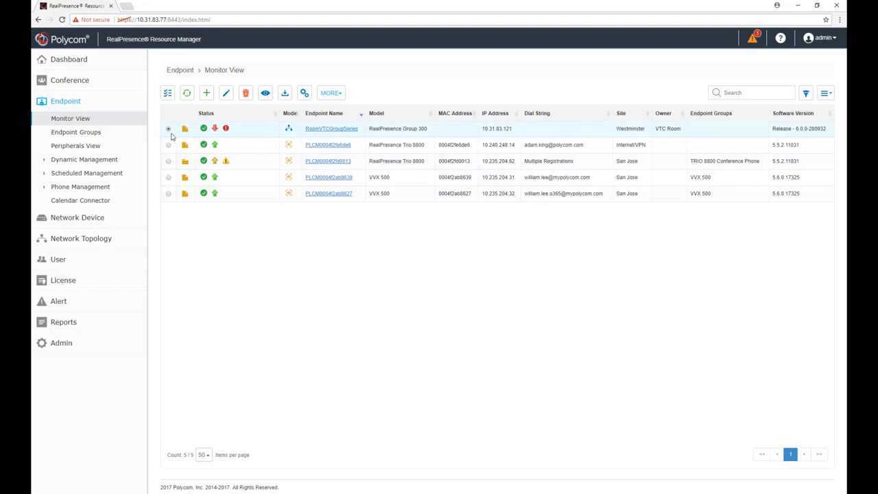
Show the Group 300 endpoint's details with Device Status and Call Info collapsed
{"action": "left_click", "coordinate": [265, 93]}
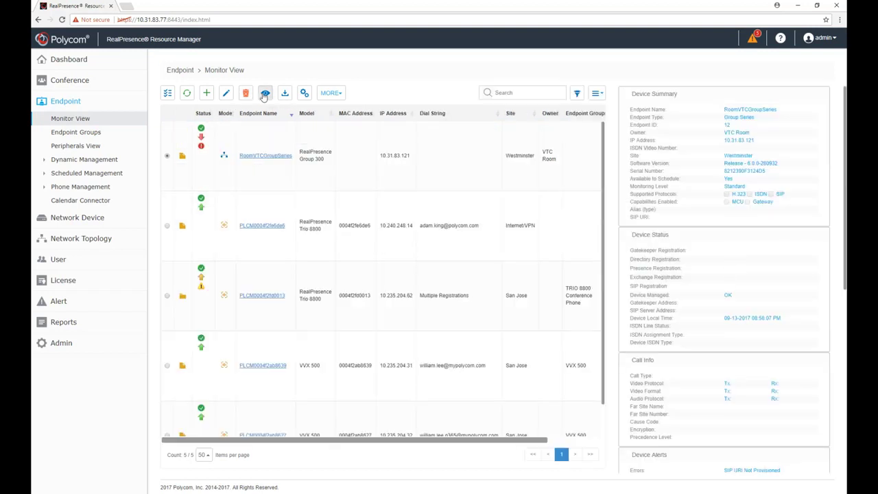
{"action": "left_click", "coordinate": [264, 93]}
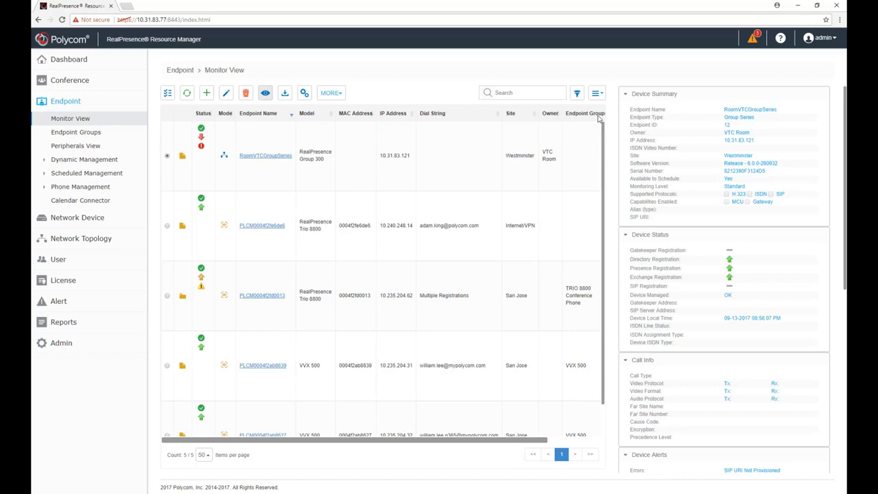
{"action": "mouse_move", "coordinate": [612, 214]}
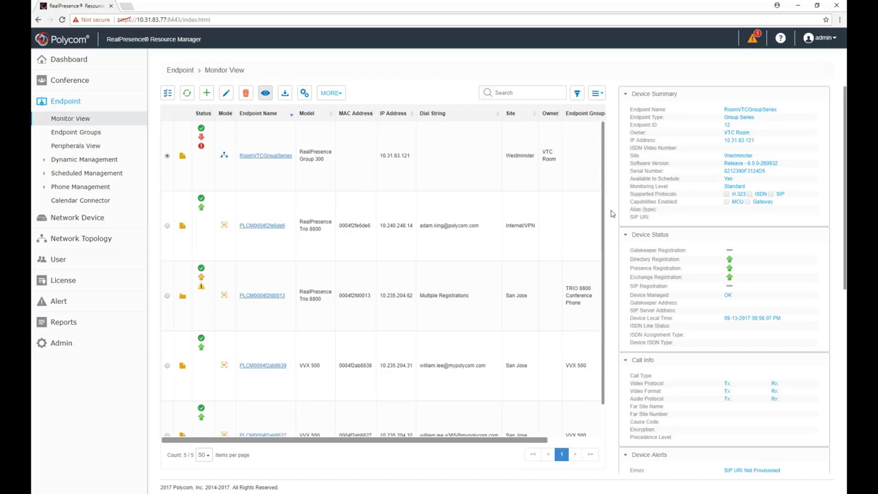
{"action": "mouse_move", "coordinate": [611, 303]}
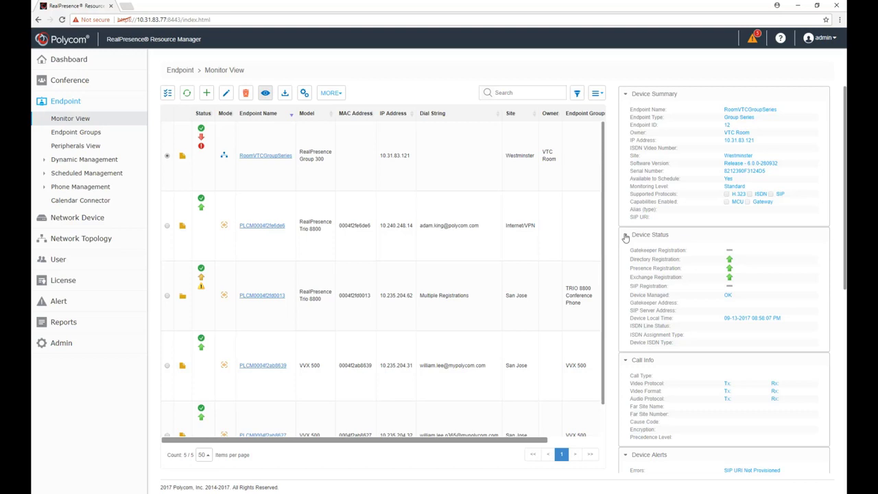
{"action": "left_click", "coordinate": [625, 235]}
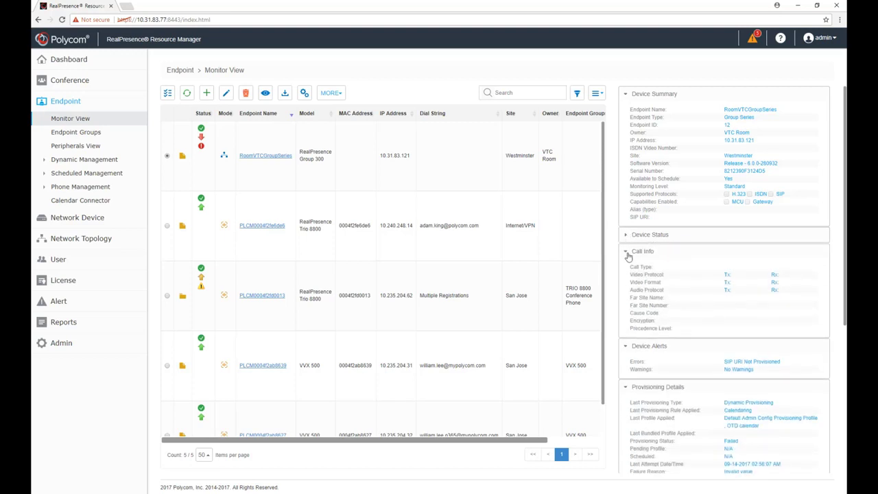
{"action": "left_click", "coordinate": [625, 251]}
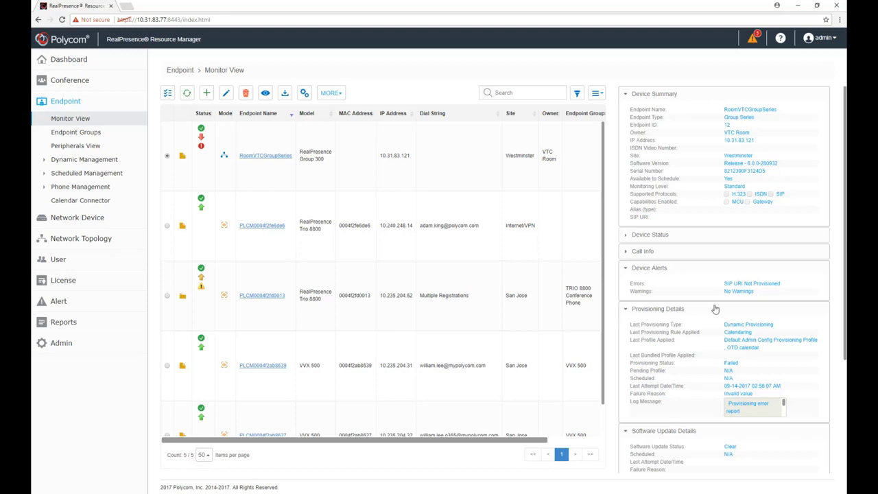
{"action": "mouse_move", "coordinate": [65, 101]}
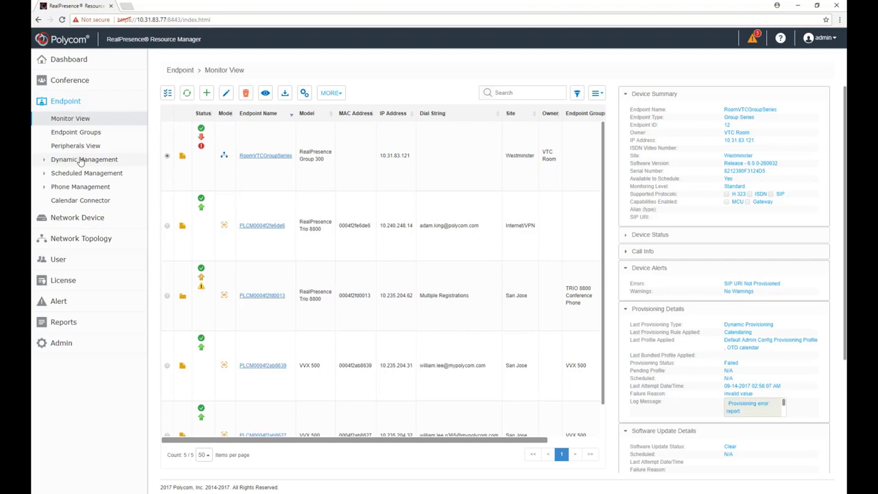
Browse Dynamic Management's Provisioning Rules and Provisioning Profiles, then collapse the Endpoint section
{"action": "left_click", "coordinate": [84, 159]}
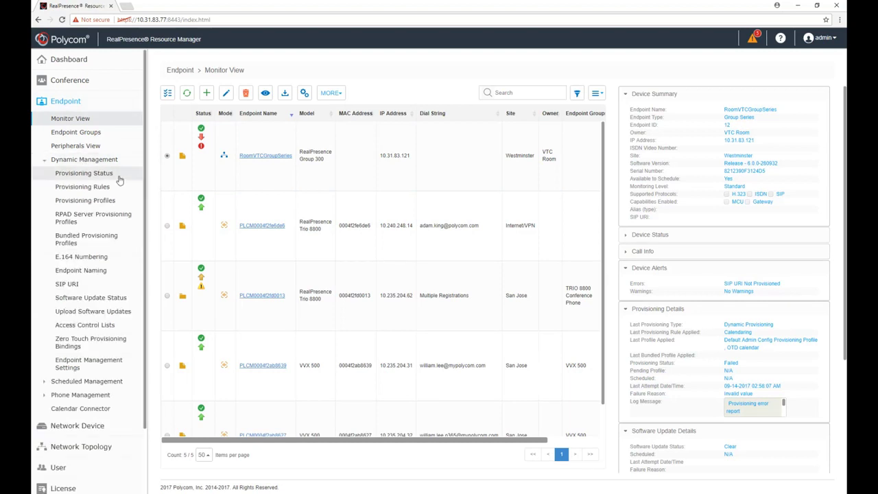
{"action": "left_click", "coordinate": [83, 187]}
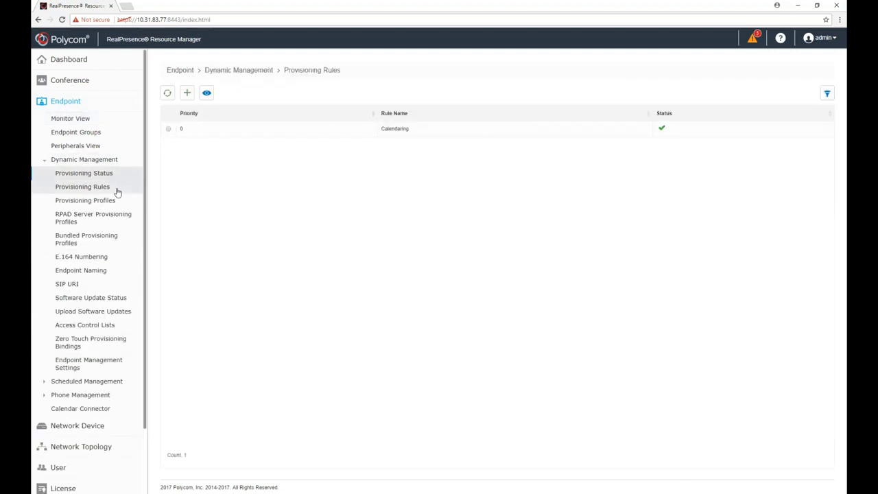
{"action": "left_click", "coordinate": [85, 200]}
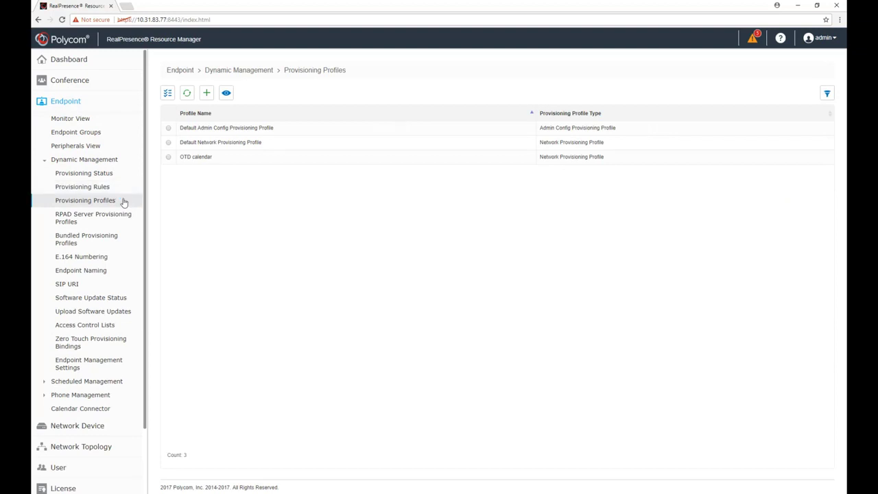
{"action": "mouse_move", "coordinate": [122, 200]}
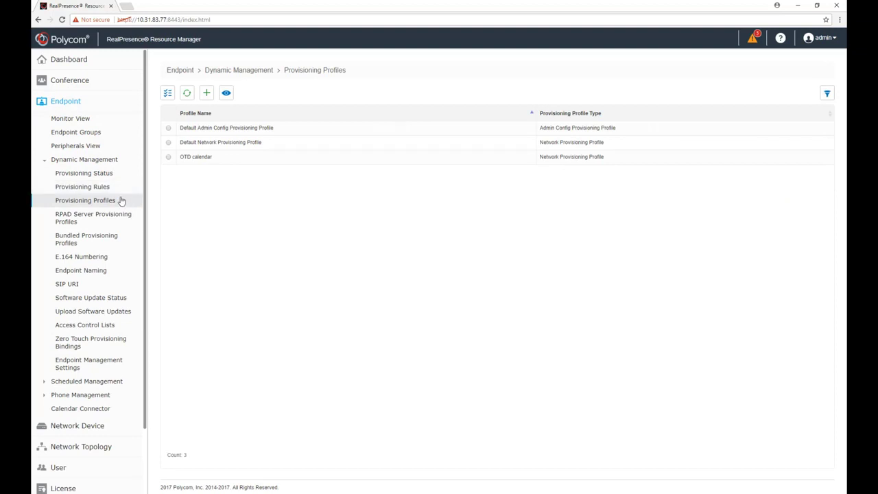
{"action": "left_click", "coordinate": [65, 101]}
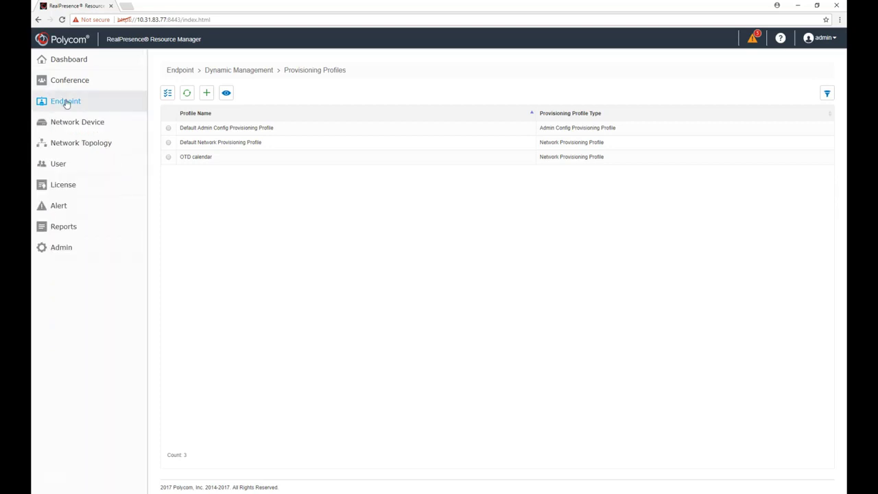
List the network device instances and review DMA124's DMA Pool Orders detail
{"action": "left_click", "coordinate": [77, 121]}
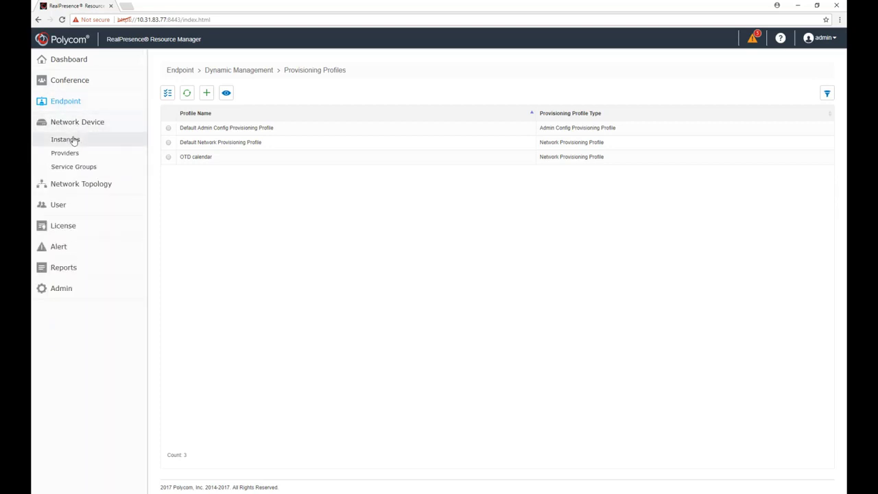
{"action": "left_click", "coordinate": [66, 140]}
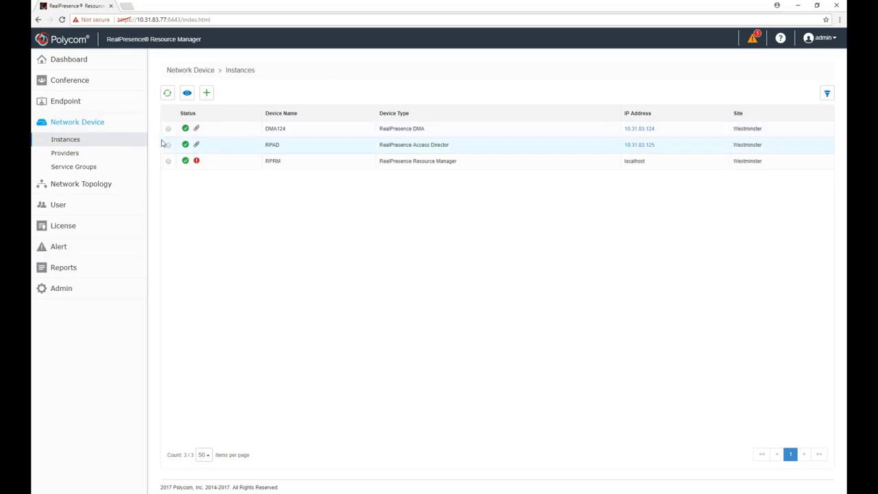
{"action": "mouse_move", "coordinate": [168, 176]}
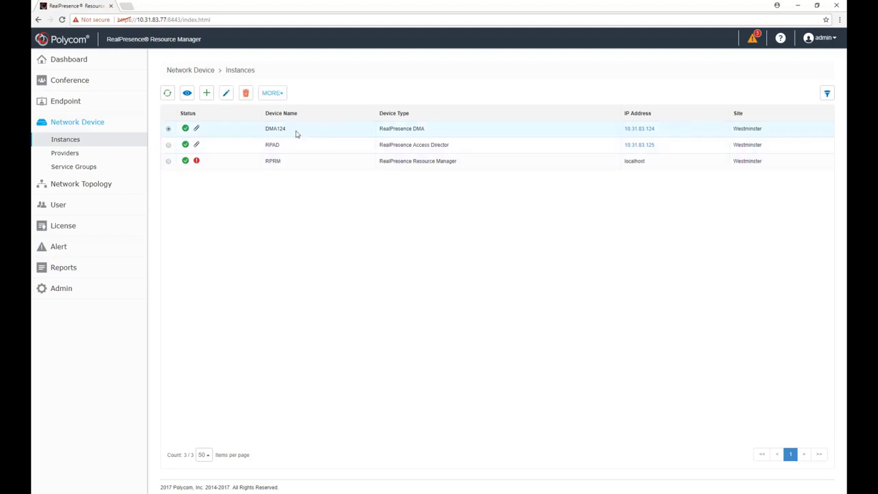
{"action": "left_click", "coordinate": [272, 94]}
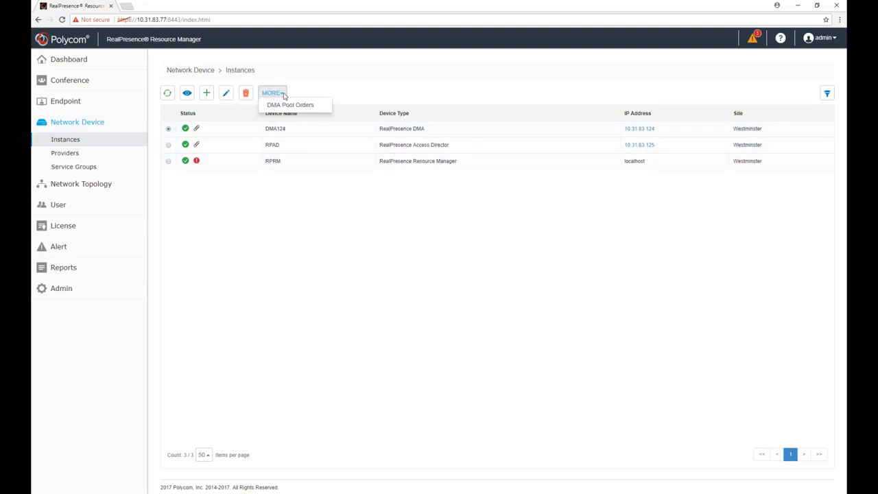
{"action": "left_click", "coordinate": [290, 105]}
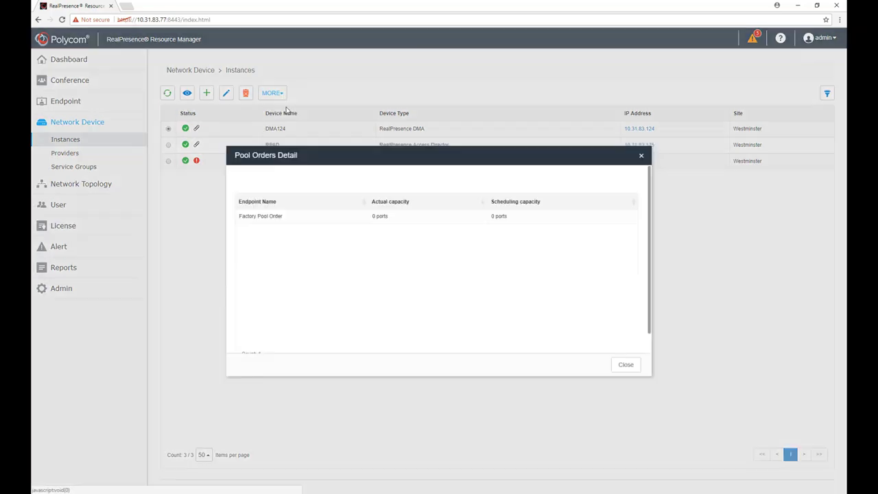
{"action": "left_click", "coordinate": [626, 365]}
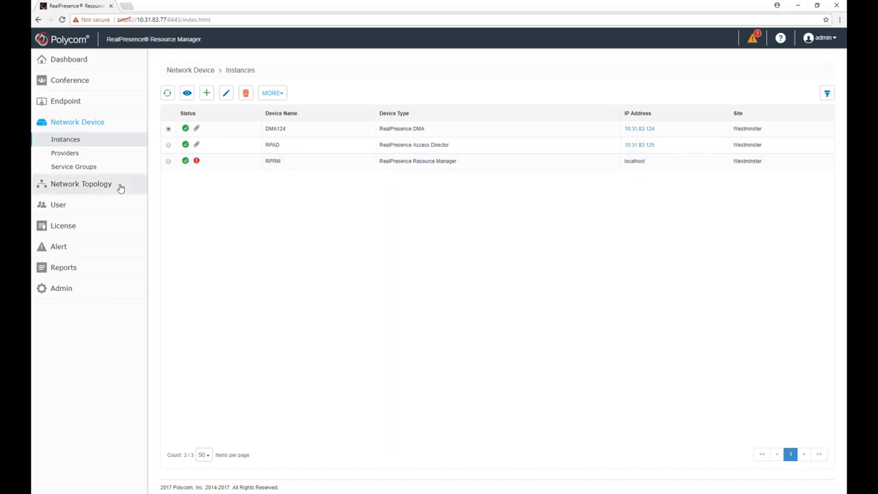
Zoom and pan the Site Topology map and view the Westminster site link's details
{"action": "left_click", "coordinate": [81, 183]}
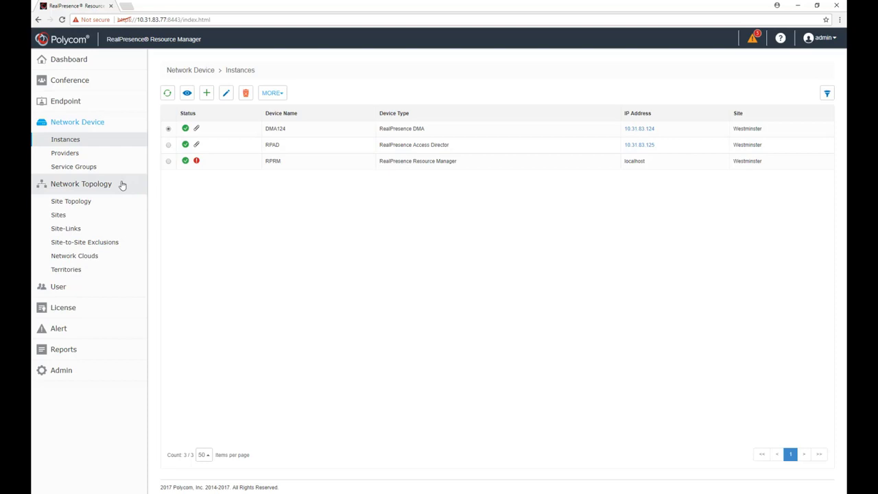
{"action": "mouse_move", "coordinate": [71, 201]}
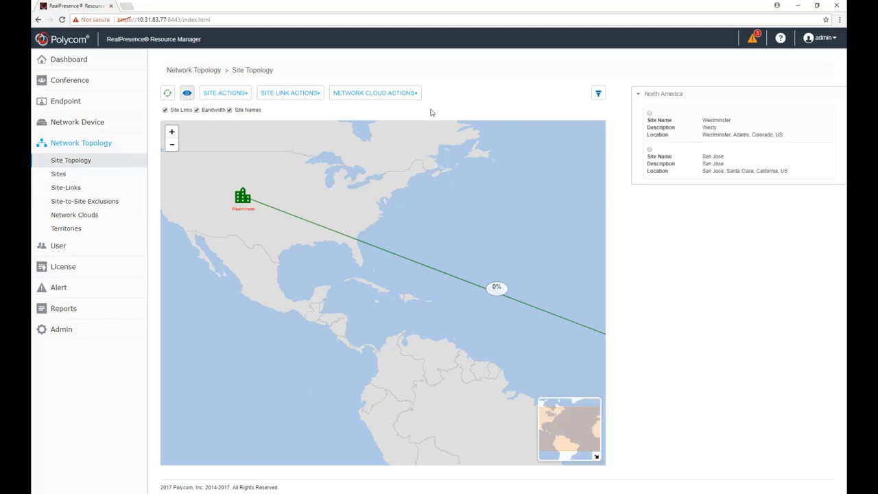
{"action": "mouse_move", "coordinate": [623, 121]}
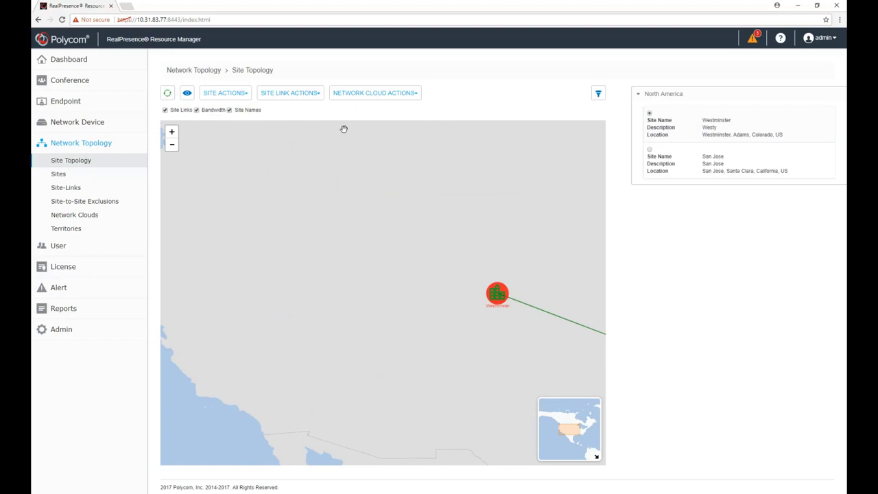
{"action": "left_click", "coordinate": [171, 144]}
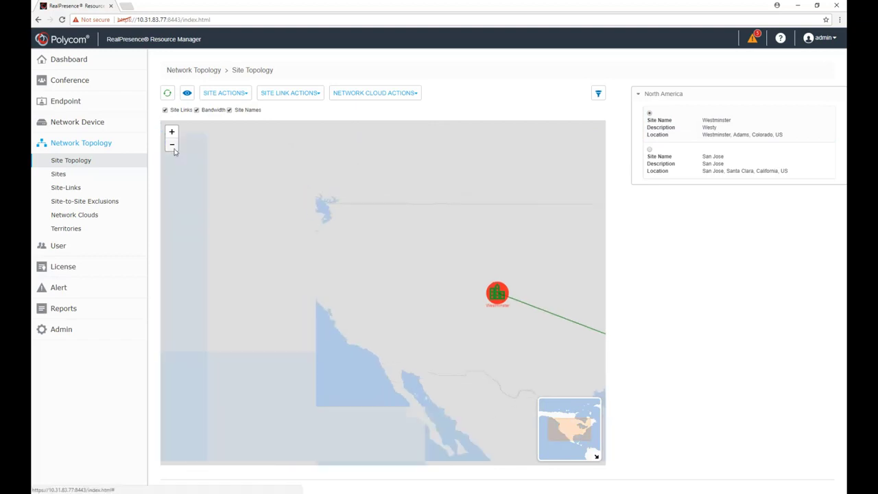
{"action": "left_click", "coordinate": [173, 144]}
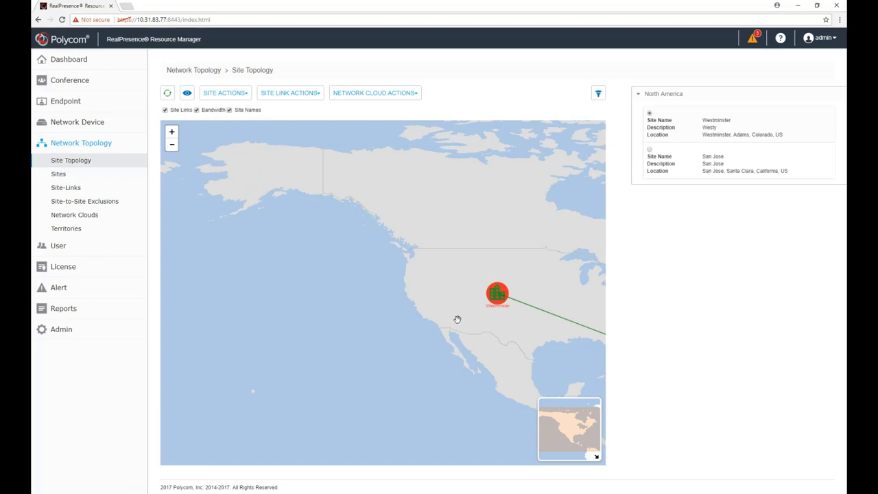
{"action": "left_click_drag", "start_coordinate": [458, 318], "coordinate": [181, 222]}
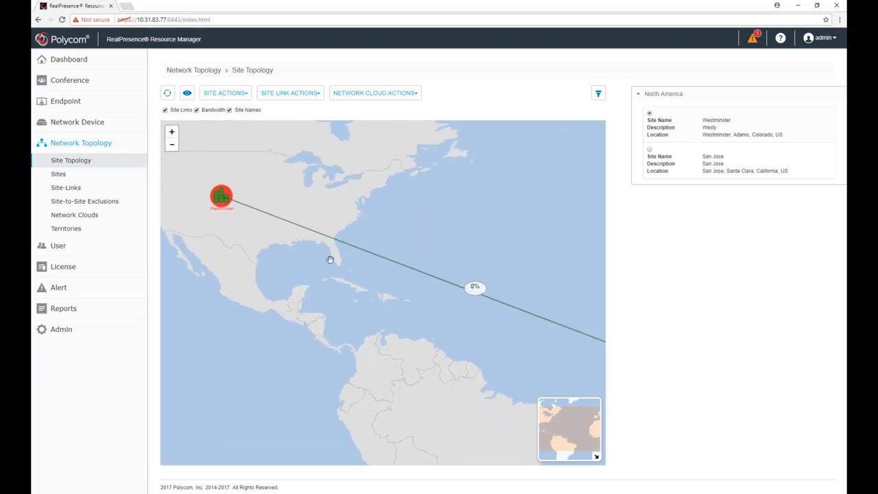
{"action": "left_click", "coordinate": [474, 287]}
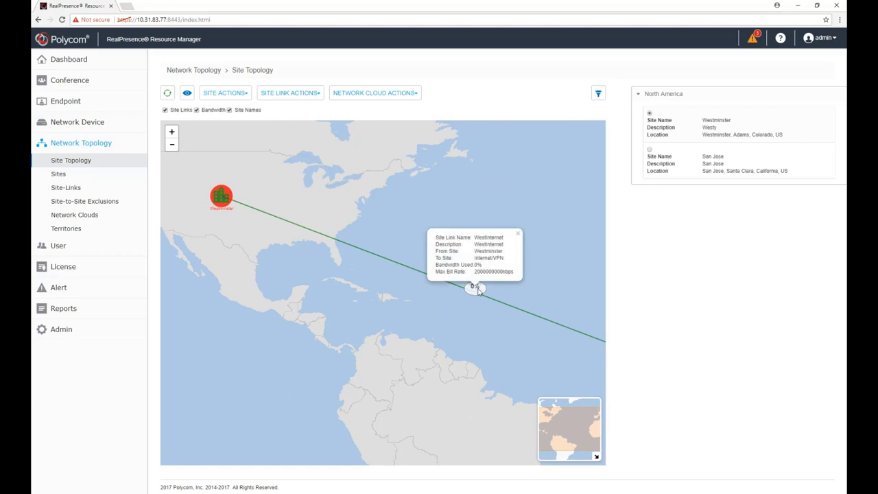
{"action": "left_click", "coordinate": [517, 233]}
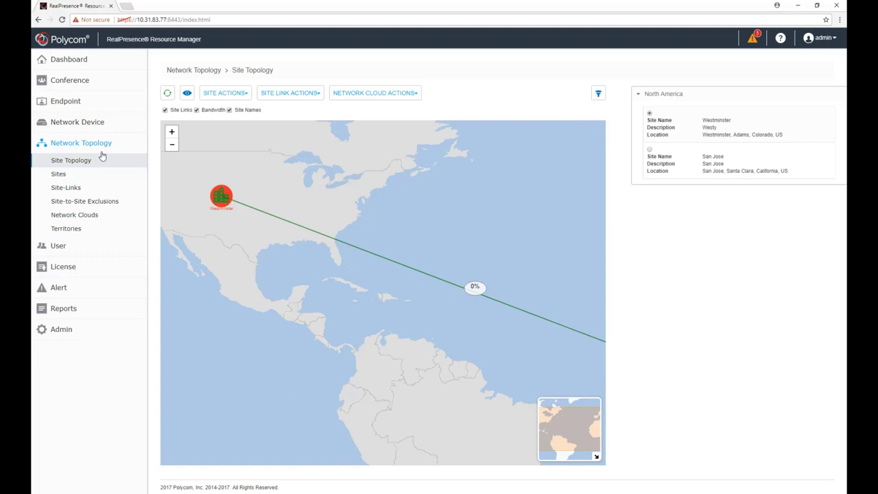
{"action": "mouse_move", "coordinate": [77, 177]}
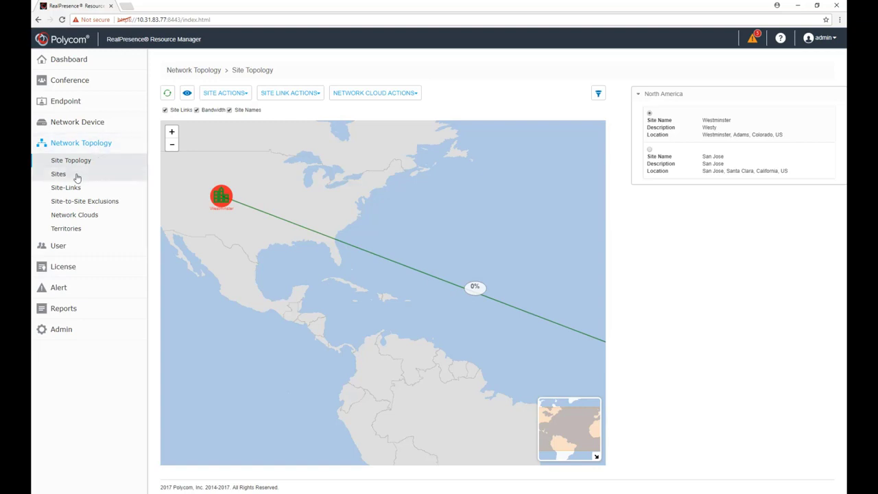
View the Westminster site's Site Information from the Sites list and cancel without editing
{"action": "left_click", "coordinate": [58, 173]}
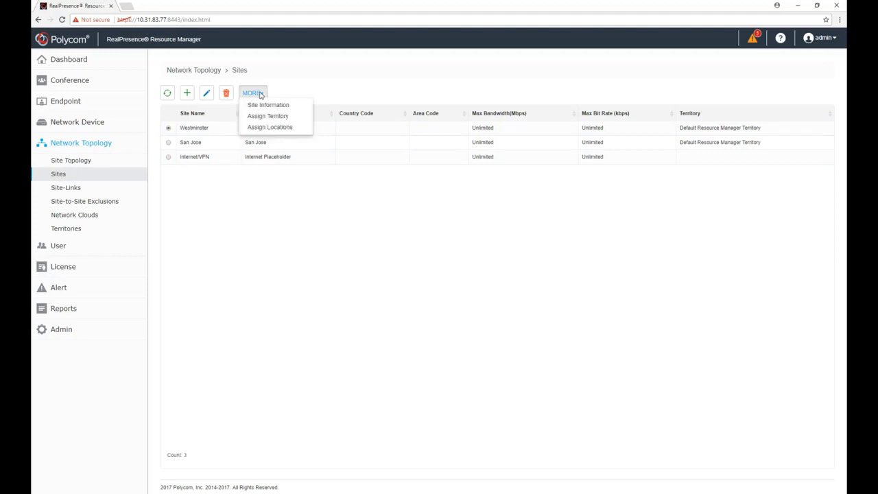
{"action": "left_click", "coordinate": [267, 105]}
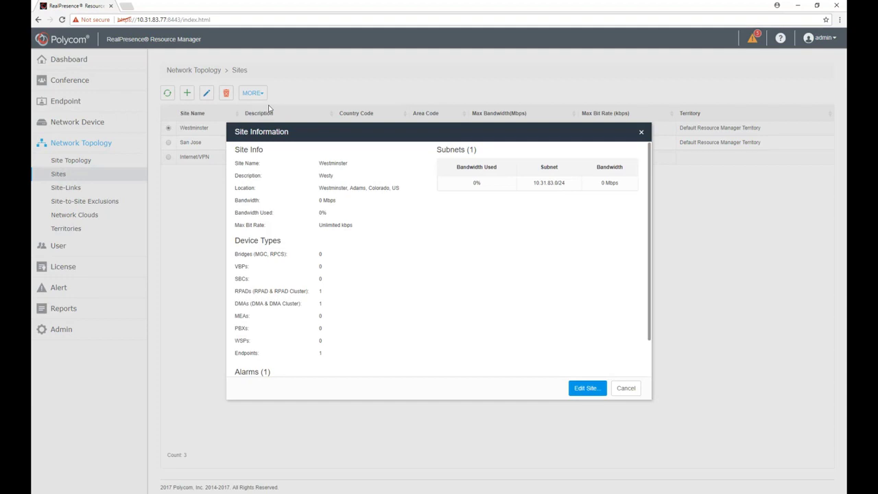
{"action": "left_click", "coordinate": [626, 387]}
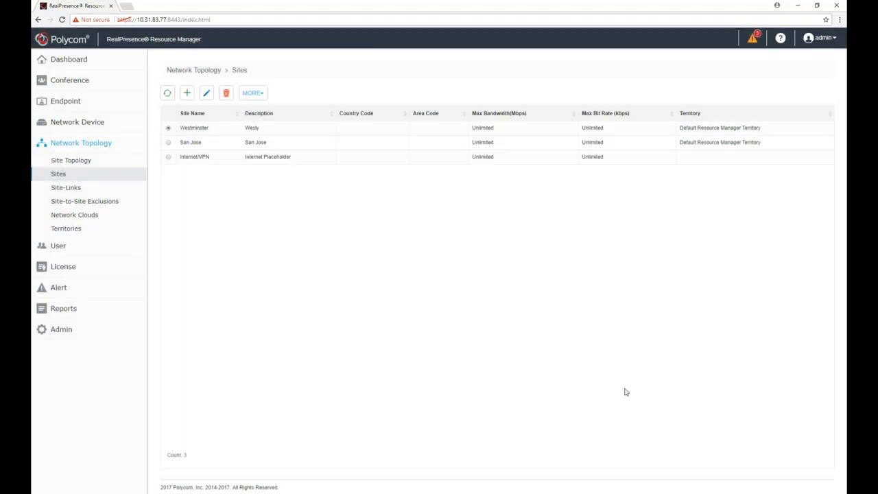
{"action": "mouse_move", "coordinate": [232, 240]}
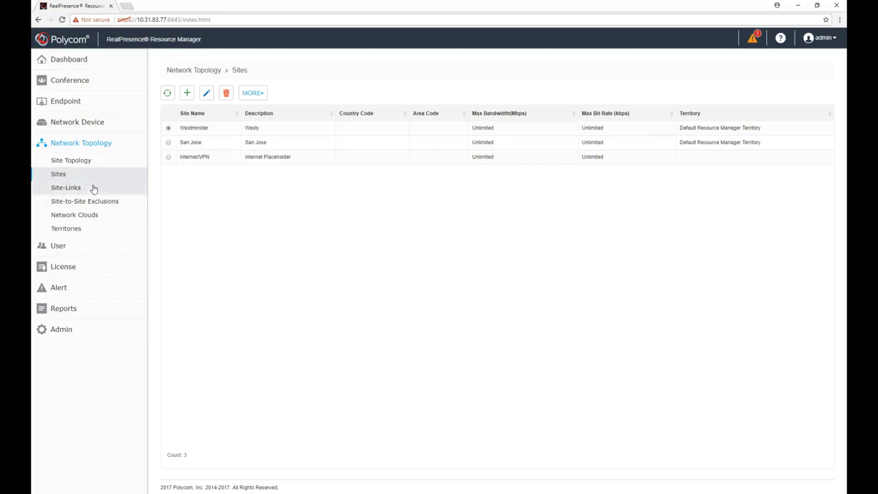
Browse Site-Links, Site-to-Site Exclusions and Network Clouds, then go to the Users list
{"action": "left_click", "coordinate": [65, 187]}
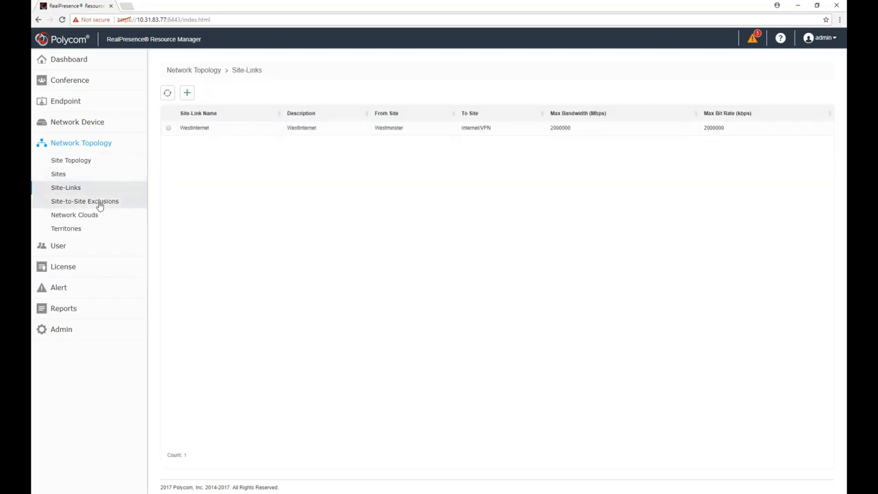
{"action": "left_click", "coordinate": [85, 200]}
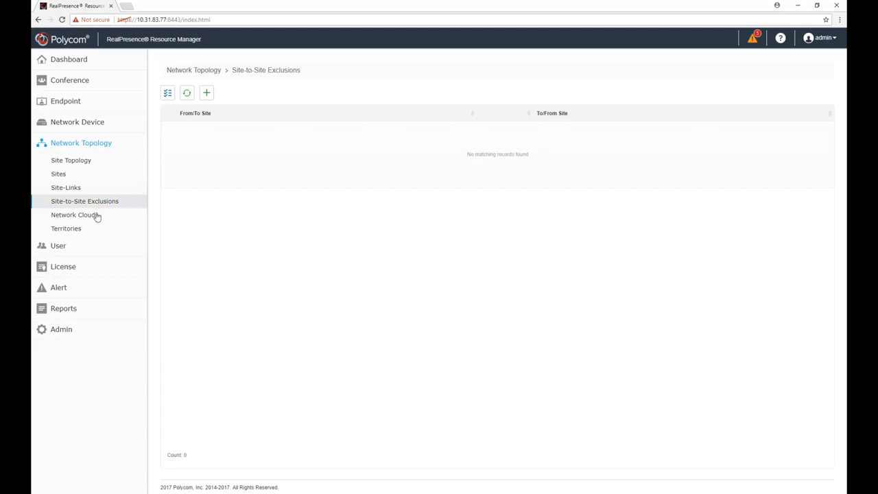
{"action": "left_click", "coordinate": [74, 214]}
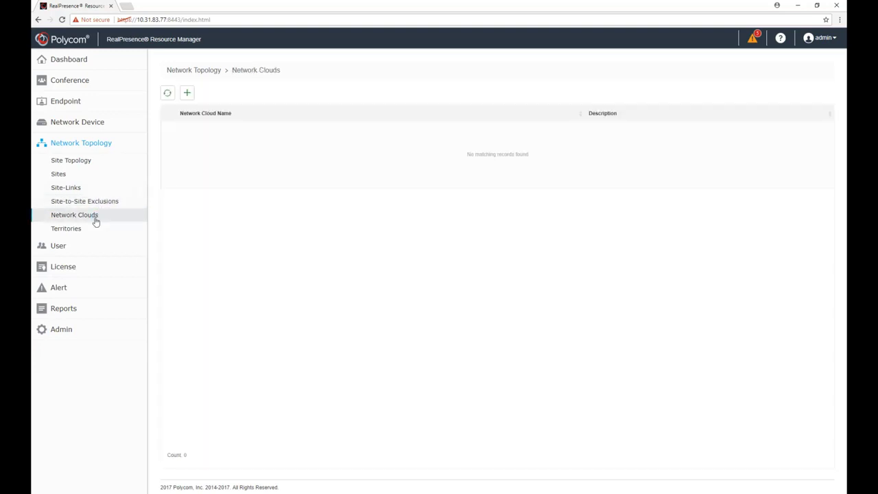
{"action": "left_click", "coordinate": [58, 246]}
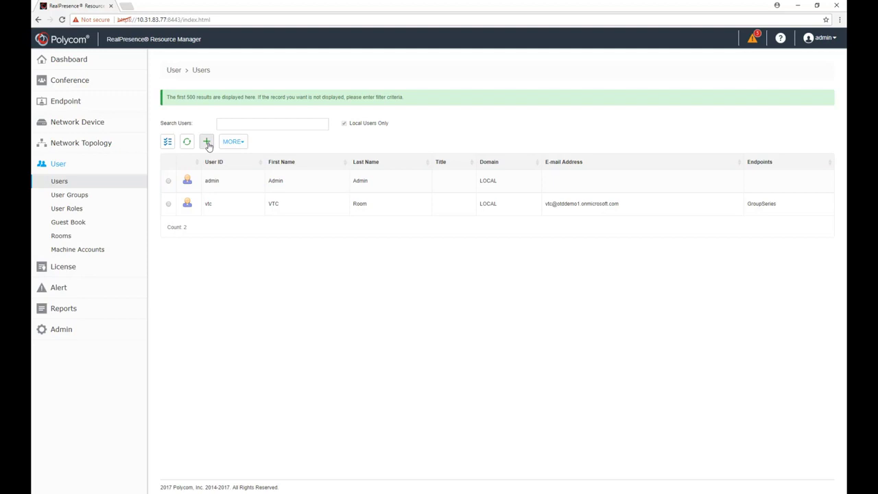
{"action": "left_click", "coordinate": [205, 141]}
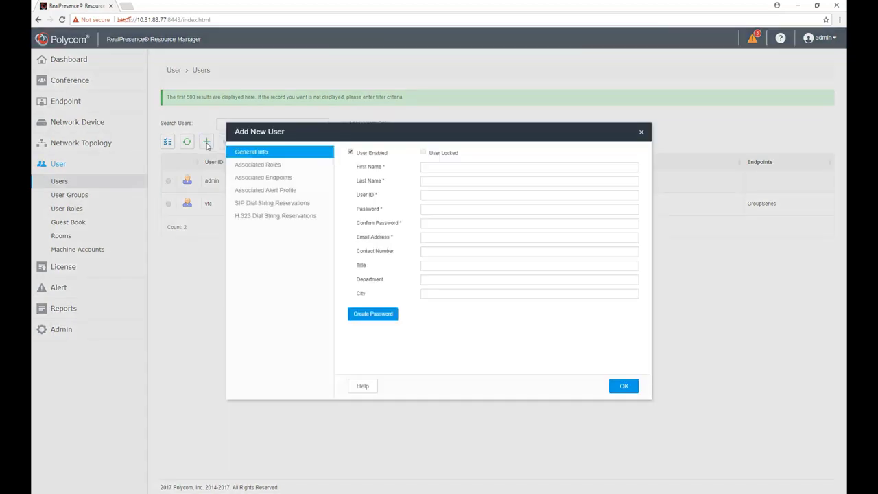
{"action": "mouse_move", "coordinate": [231, 155]}
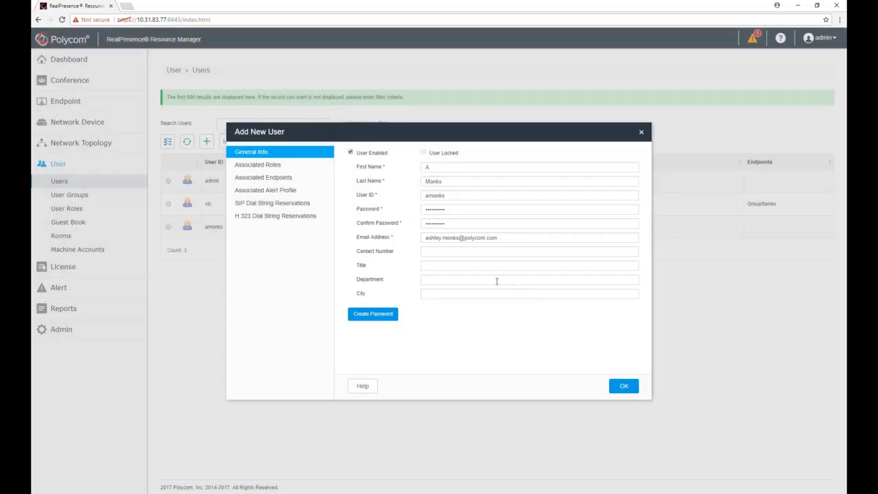
{"action": "left_click", "coordinate": [258, 164]}
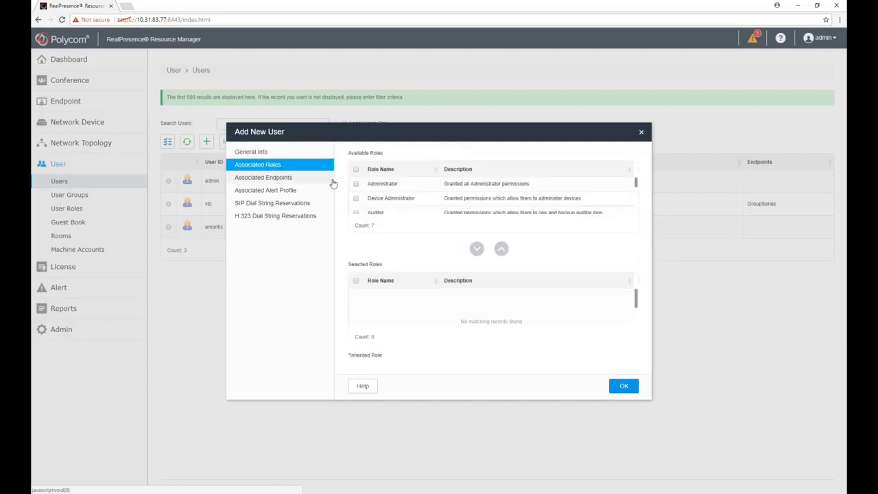
{"action": "left_click", "coordinate": [355, 183]}
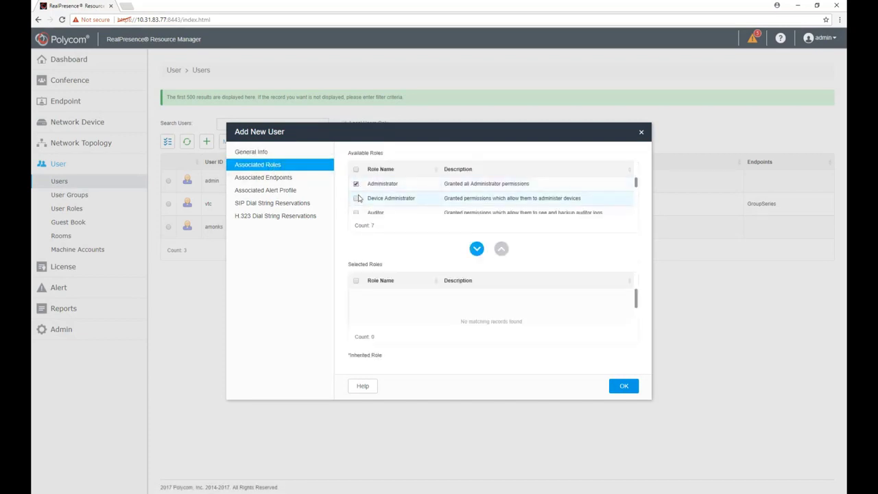
{"action": "left_click", "coordinate": [357, 198]}
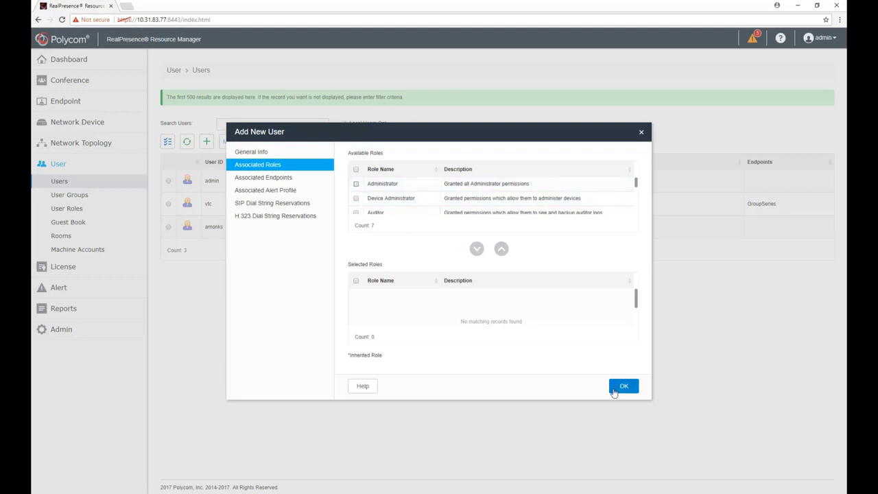
{"action": "left_click", "coordinate": [623, 385]}
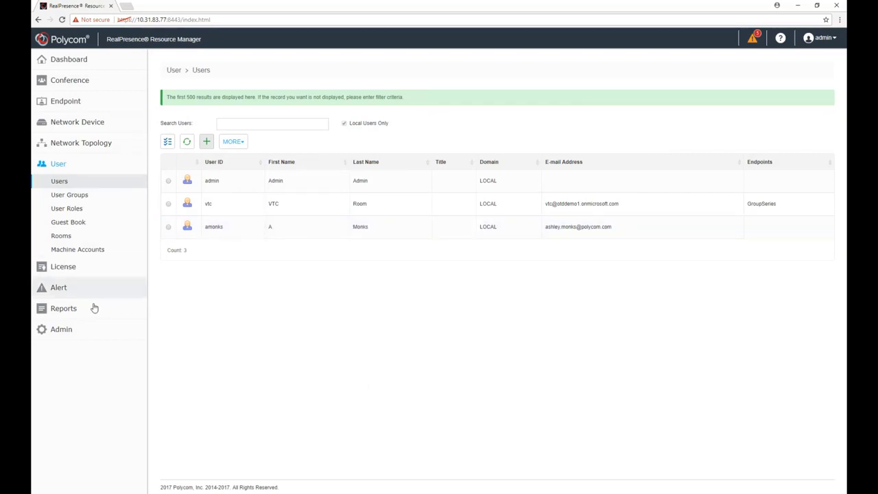
{"action": "left_click", "coordinate": [63, 307]}
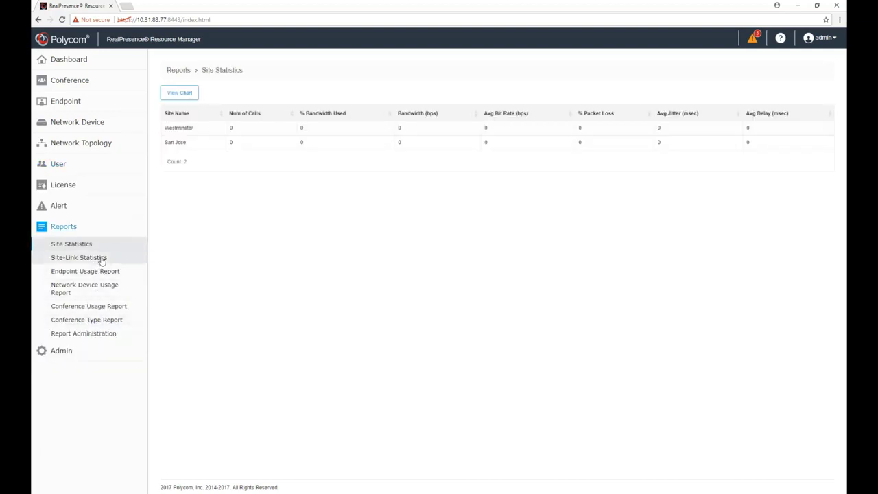
View the Site-Link Statistics report, then switch to the Endpoint Usage Report
{"action": "left_click", "coordinate": [78, 258]}
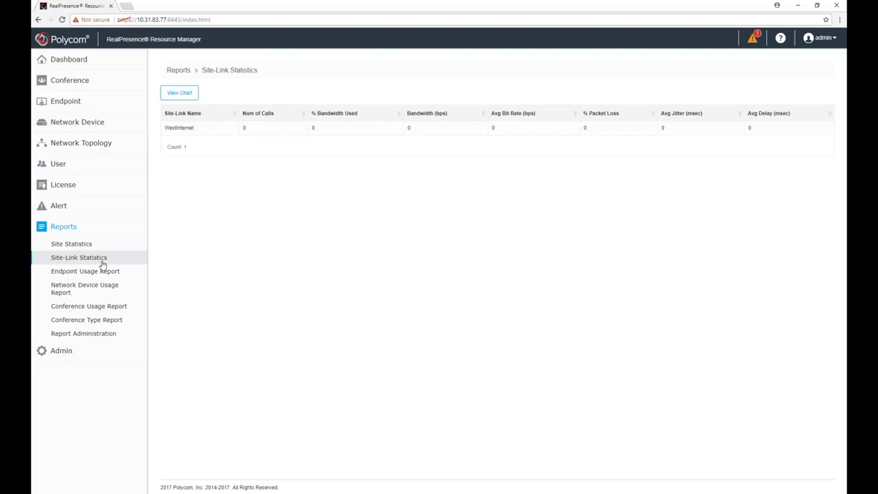
{"action": "mouse_move", "coordinate": [86, 270]}
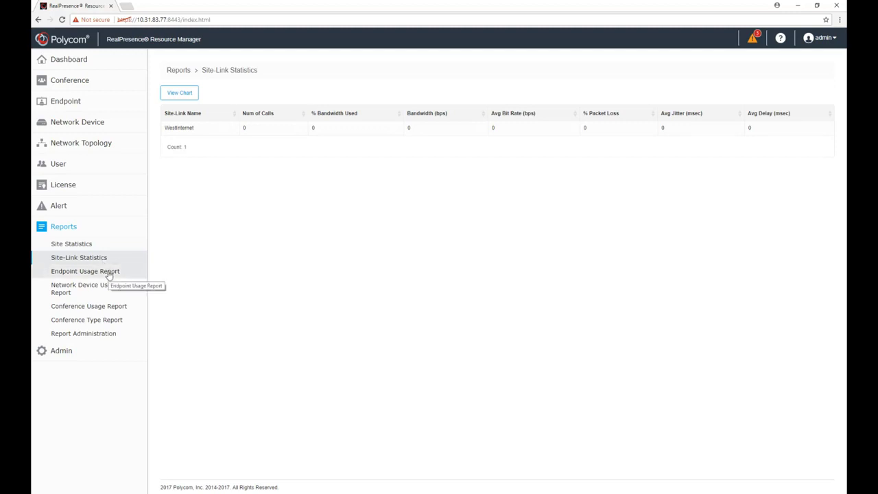
{"action": "left_click", "coordinate": [85, 272]}
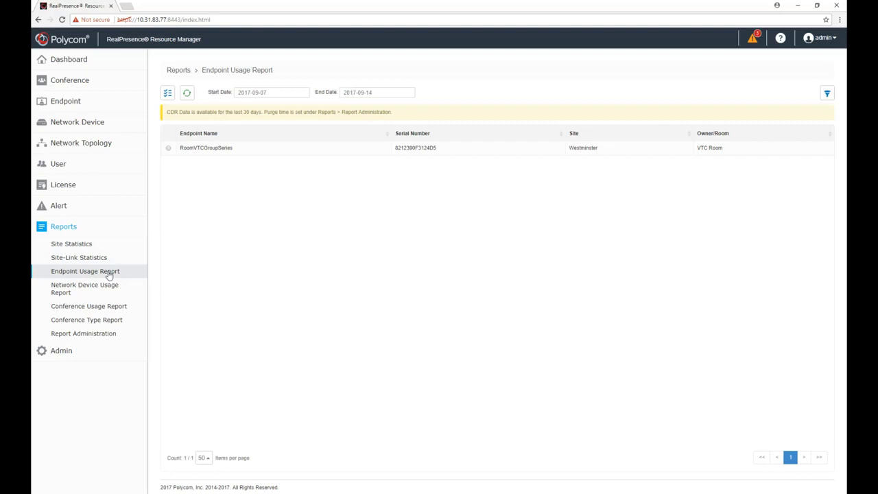
{"action": "mouse_move", "coordinate": [140, 205]}
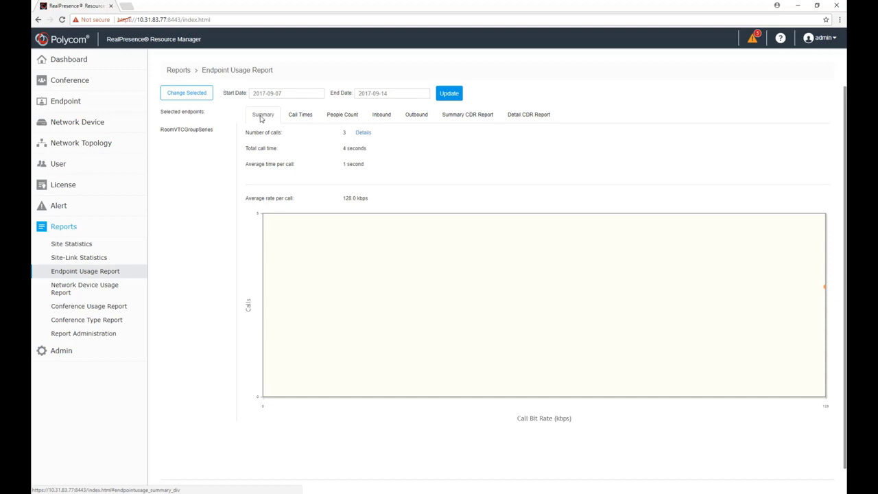
Review the endpoint's Call Times, Inbound, Outbound charts and Summary/Detail CDRs, then return to the Dashboard
{"action": "left_click", "coordinate": [301, 114]}
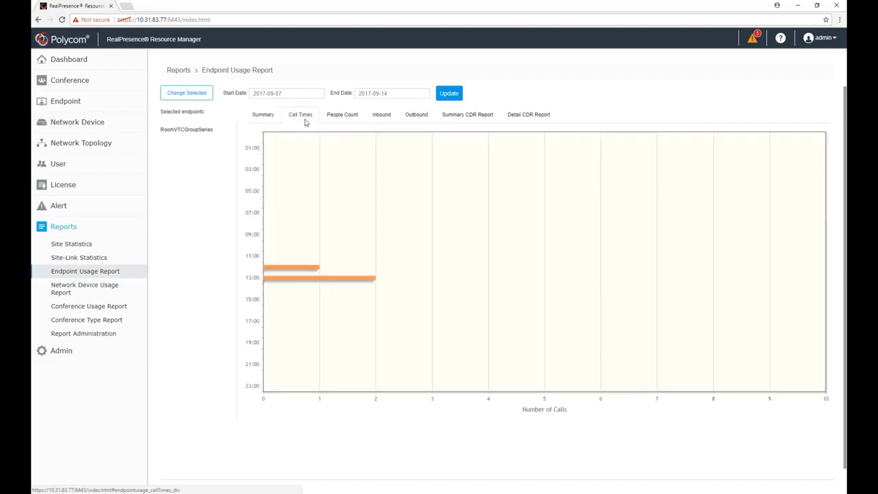
{"action": "left_click", "coordinate": [381, 115]}
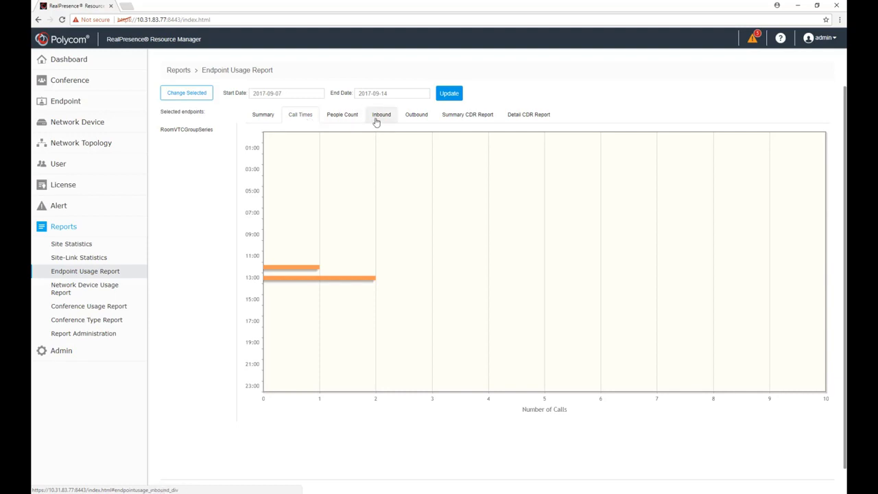
{"action": "left_click", "coordinate": [417, 114]}
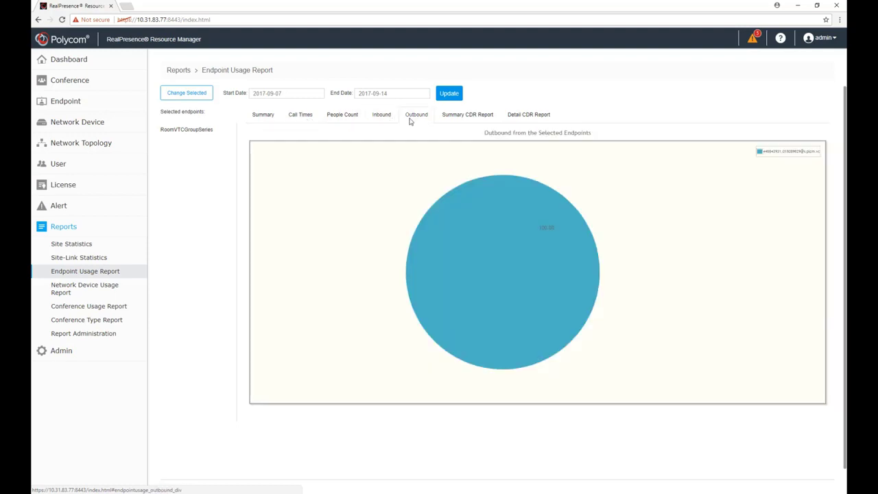
{"action": "left_click", "coordinate": [466, 115]}
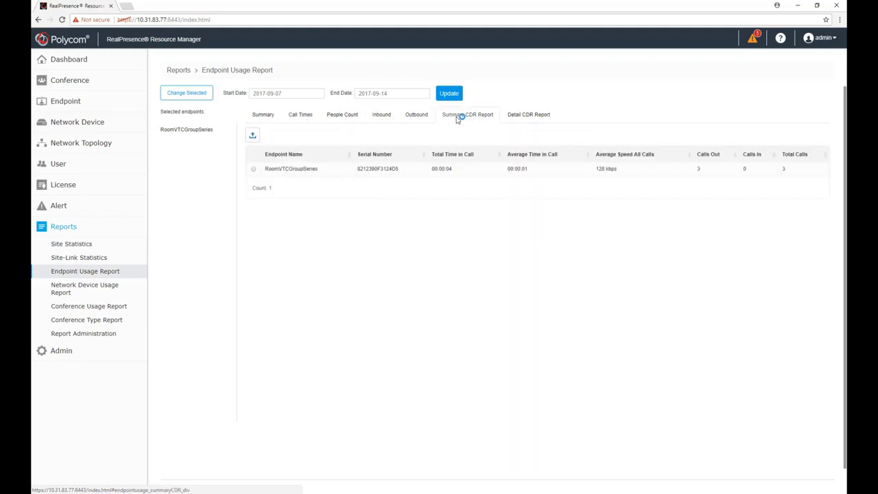
{"action": "left_click", "coordinate": [382, 114]}
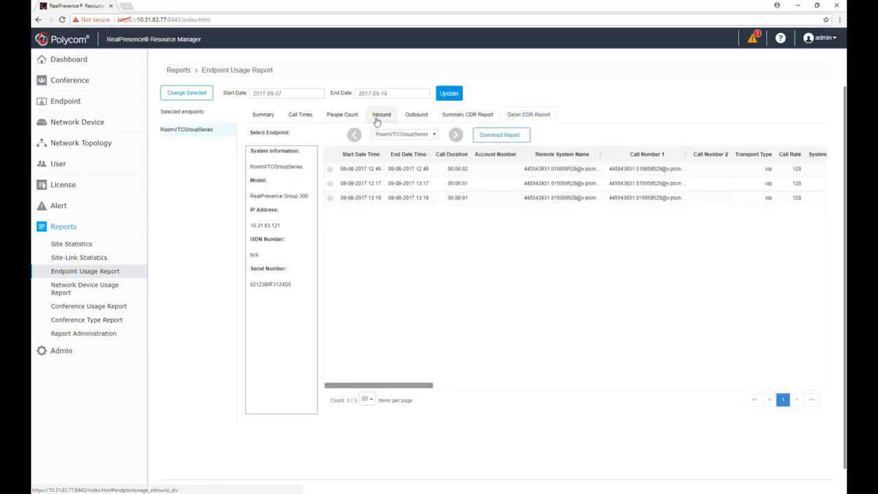
{"action": "left_click", "coordinate": [69, 59]}
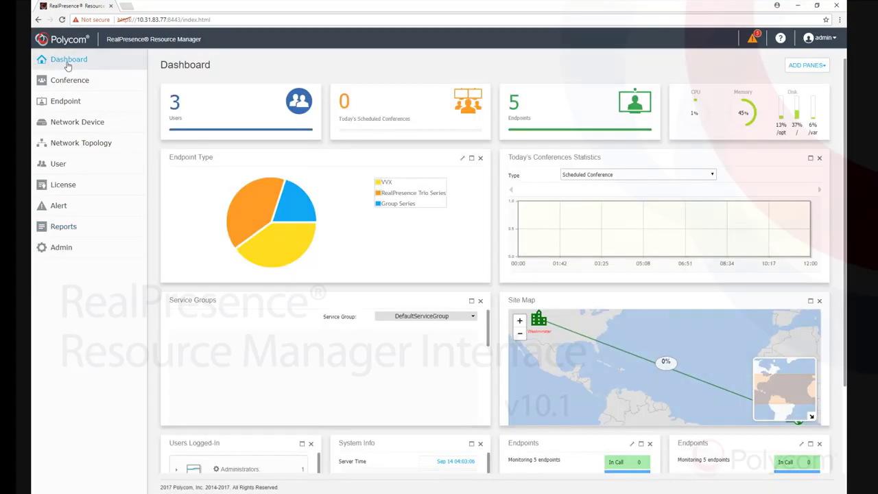